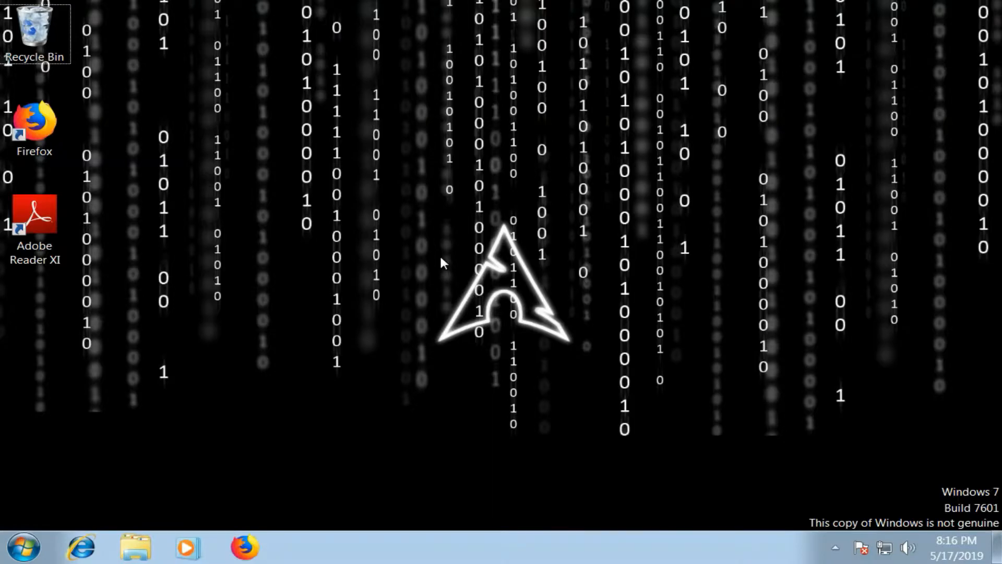
mouse_move(231, 296)
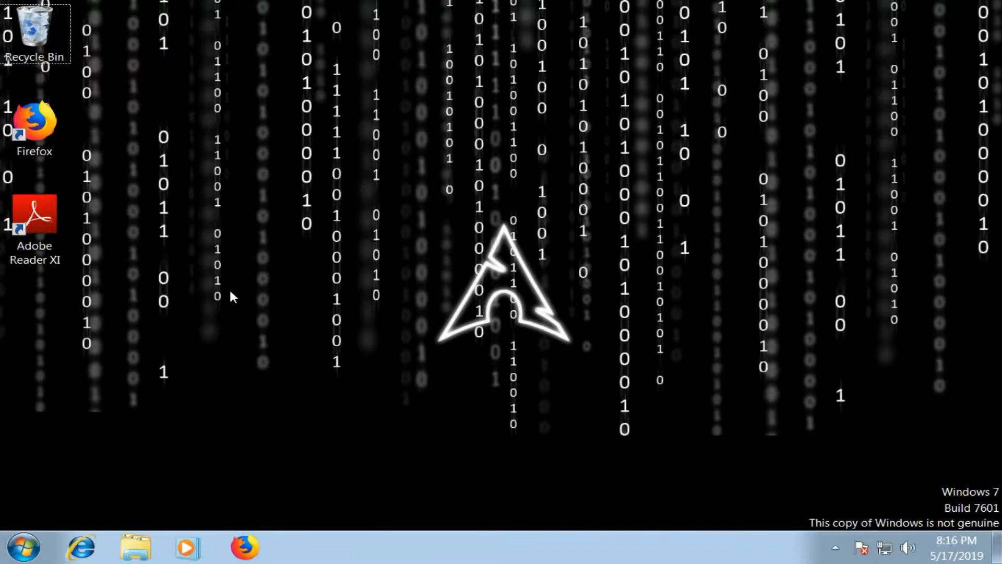
mouse_move(19, 531)
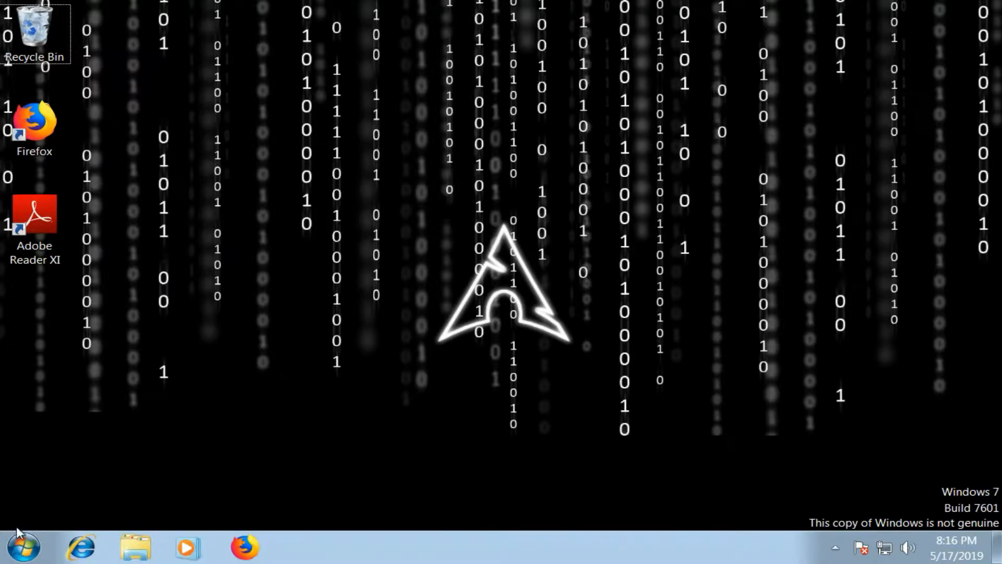
- Launch Notepad with a blank document from the Start menu
click(23, 545)
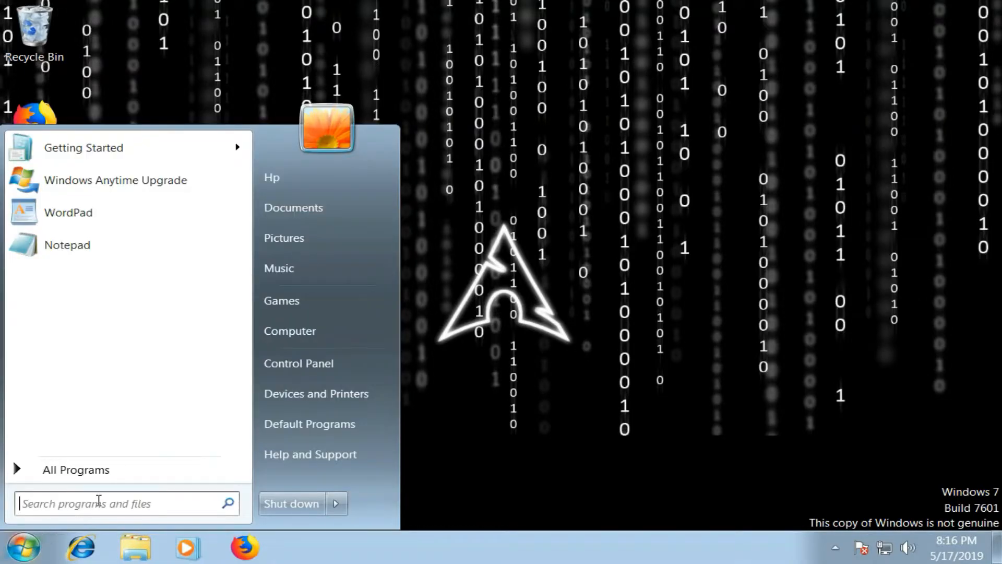
click(68, 245)
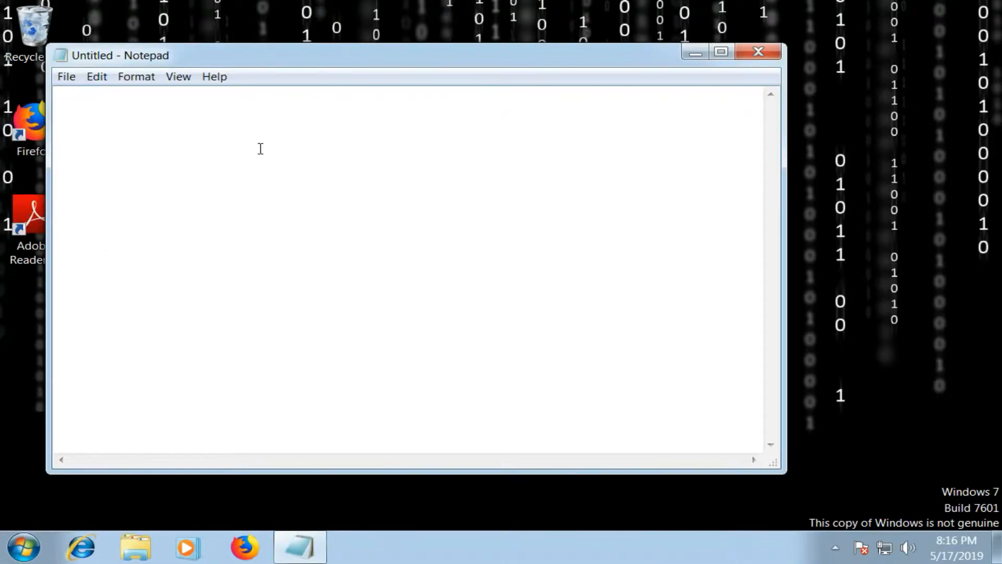
text(@ec)
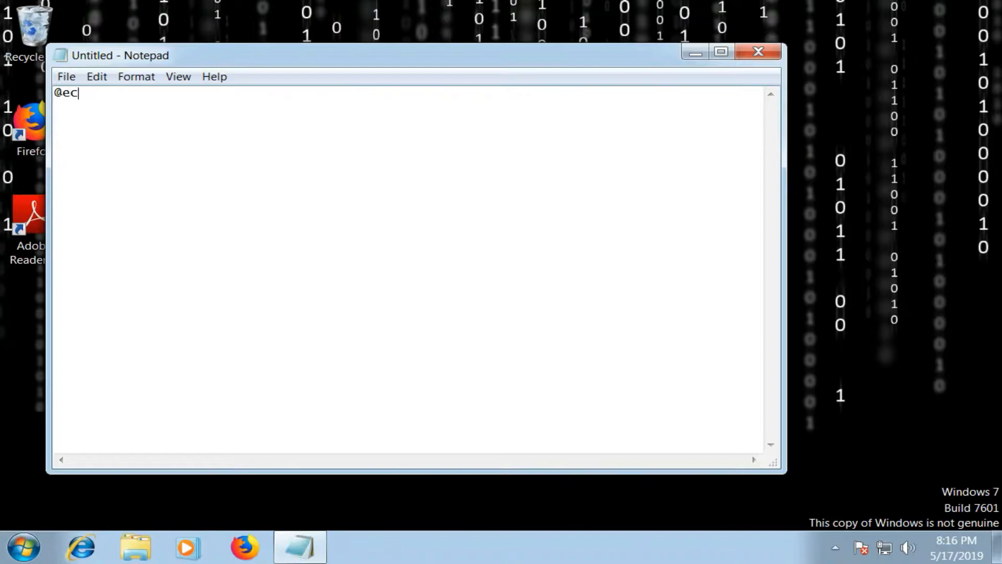
text(ho o)
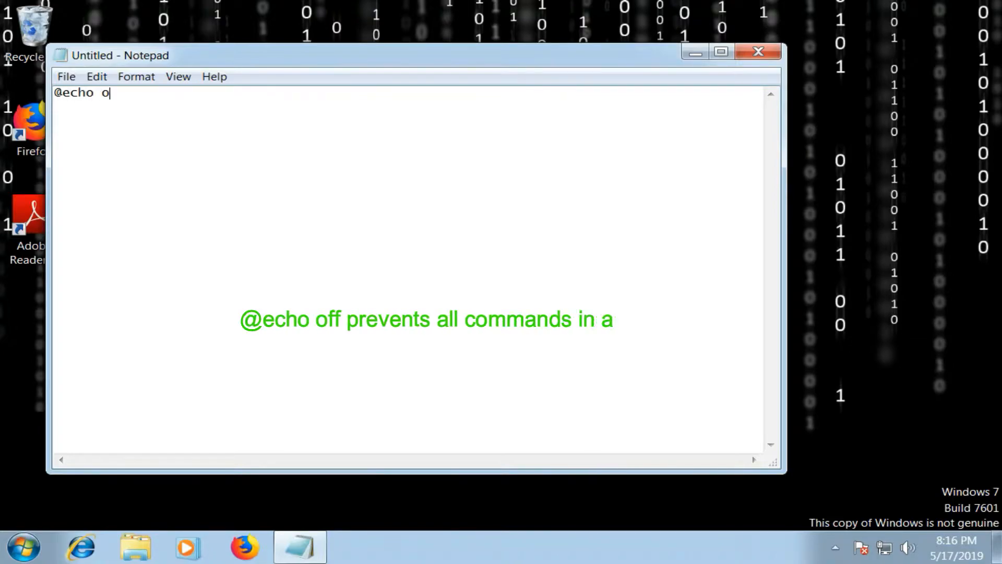
text(ff)
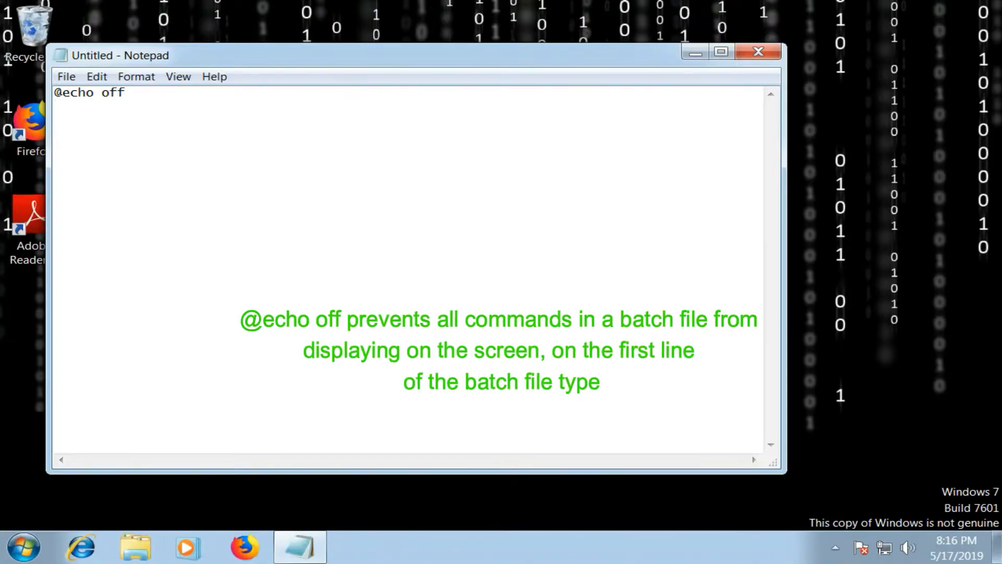
text(:)
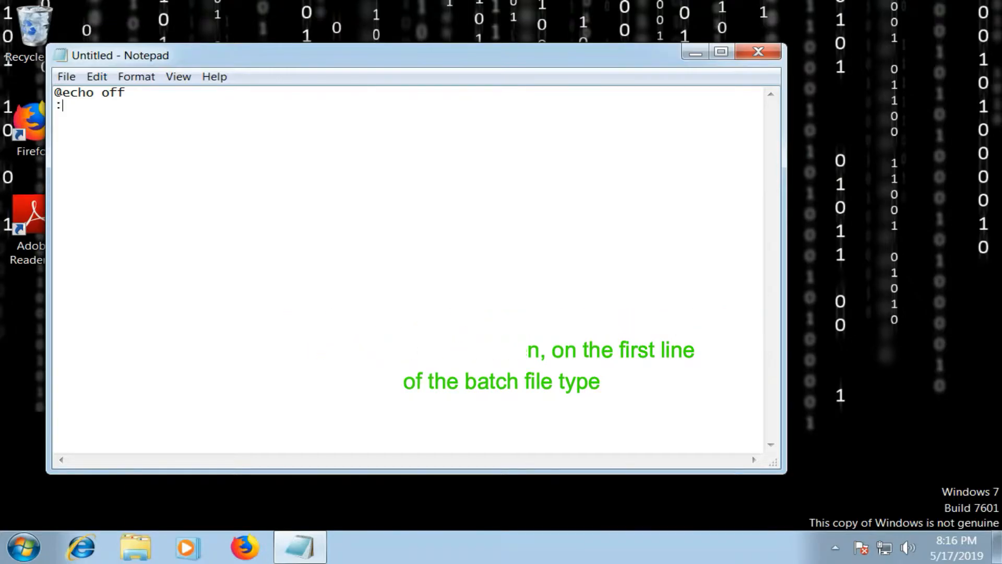
text(A)
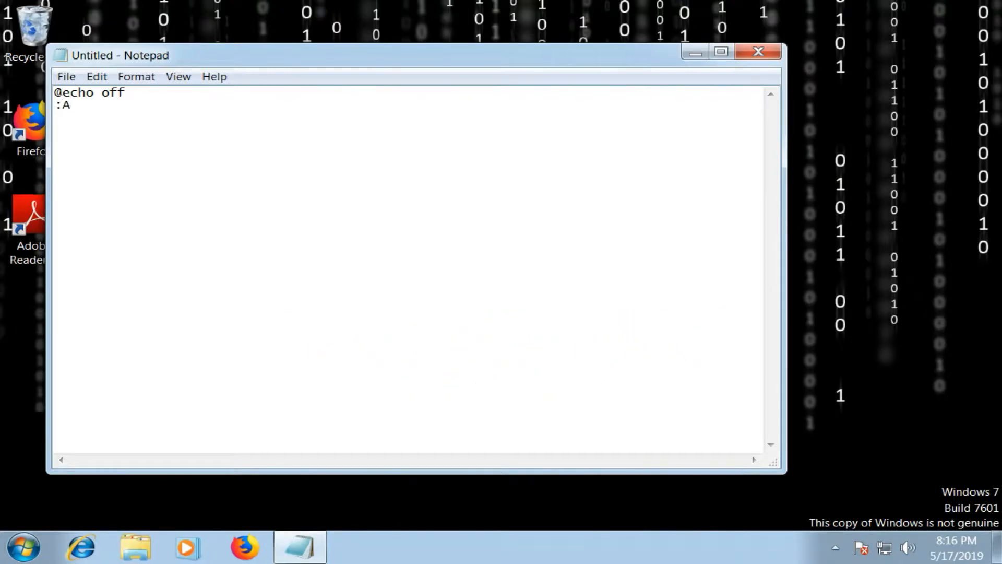
text(start)
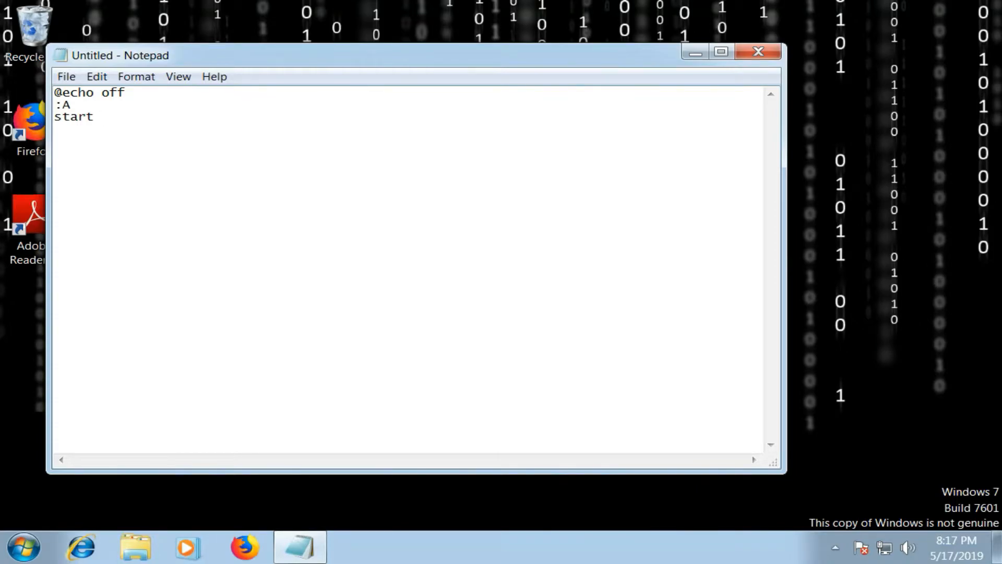
text(http)
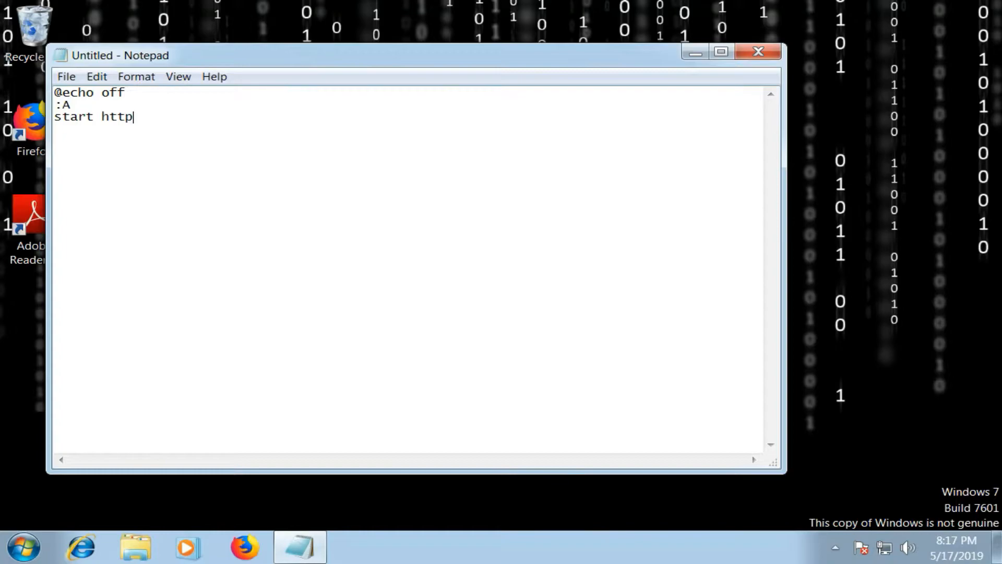
text(s://)
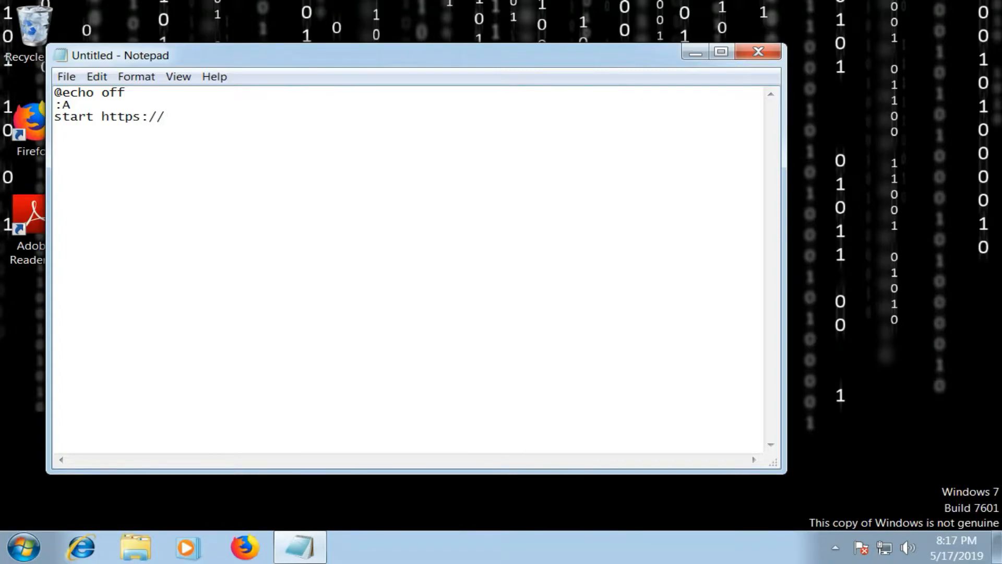
text(www.)
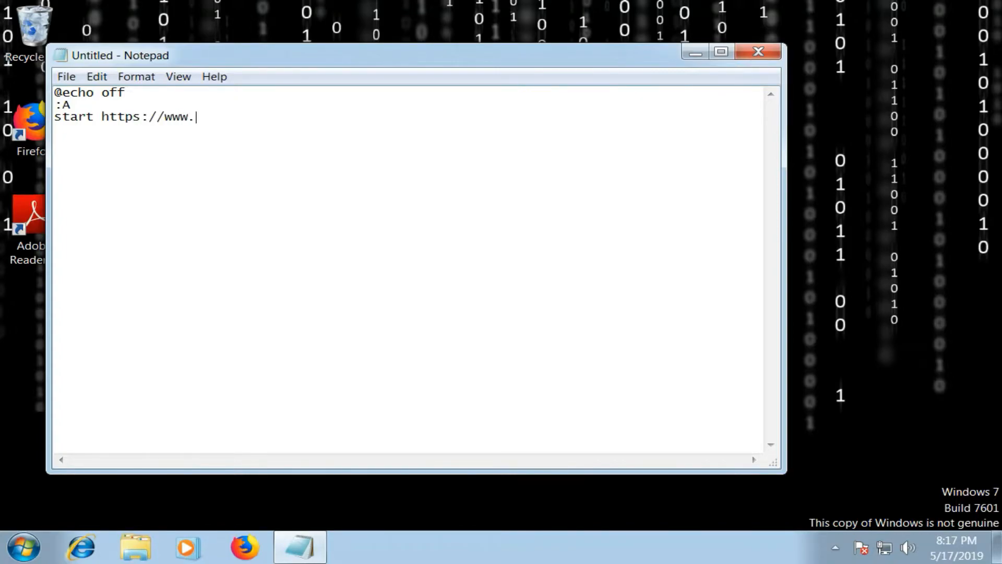
text(google)
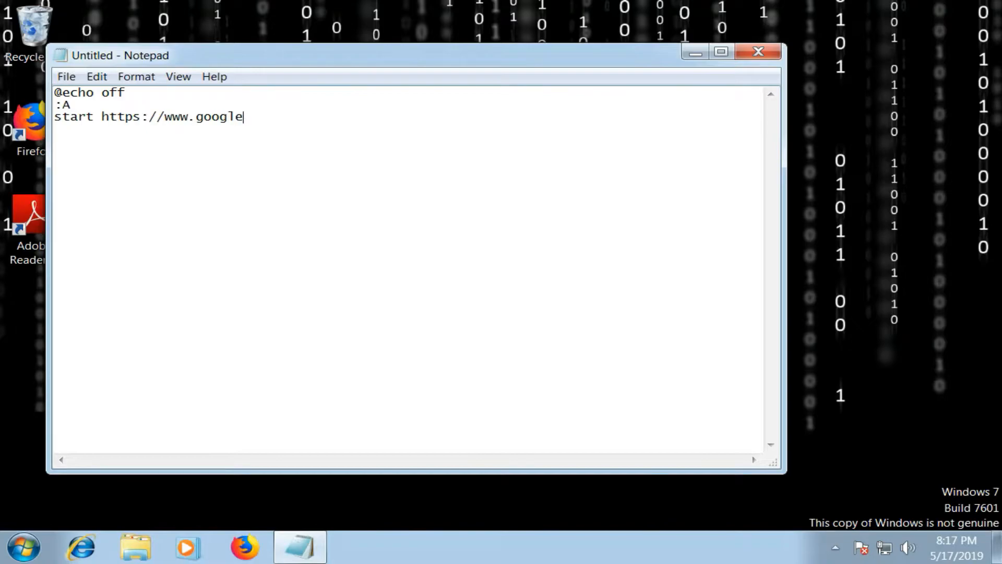
text(.com)
text(start)
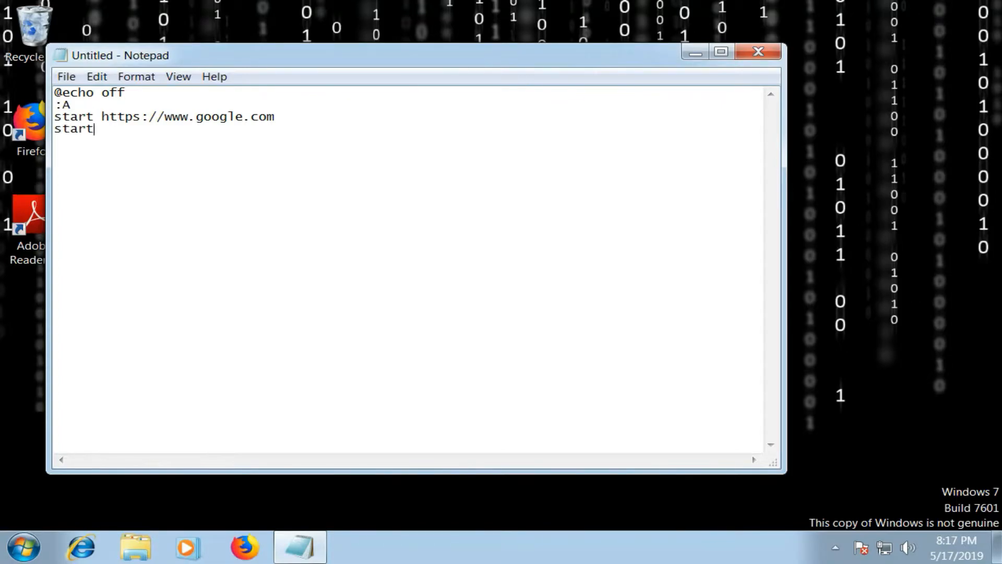
text(httl)
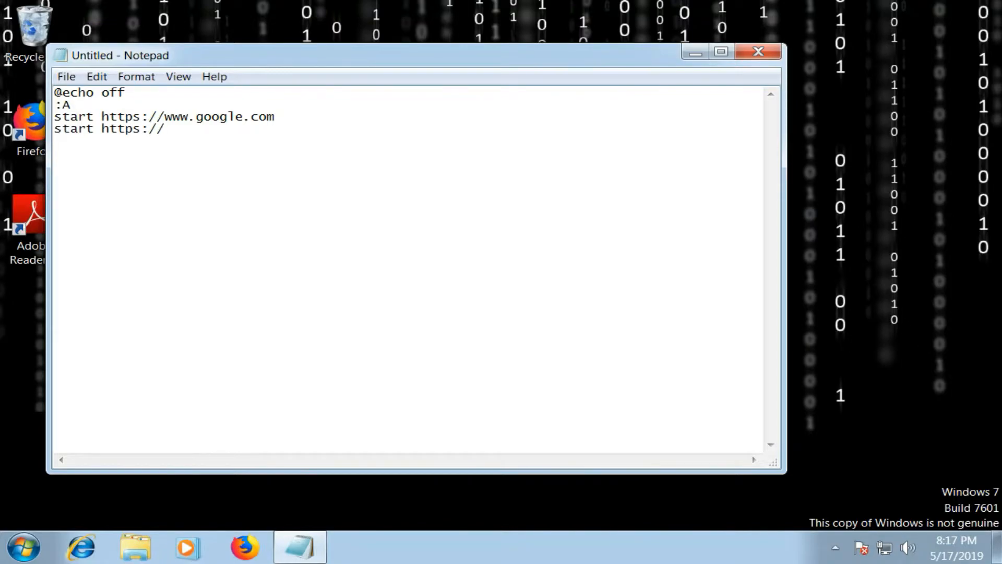
text(youtube.co)
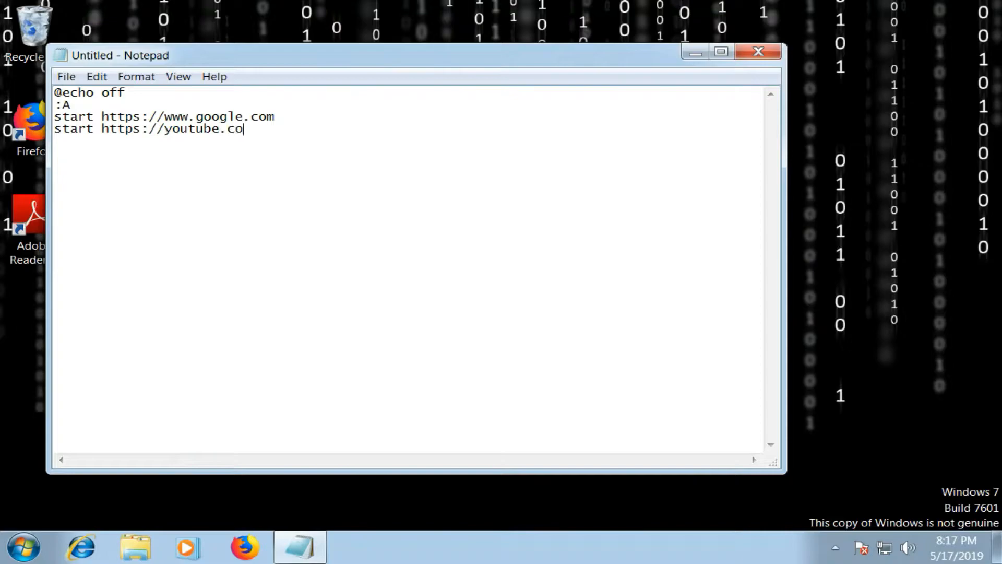
text(m)
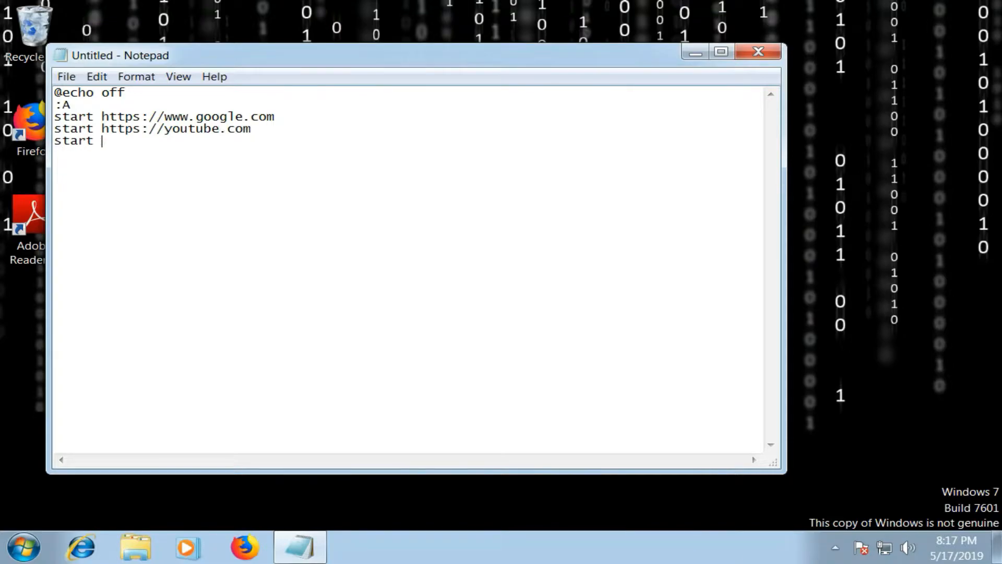
text(https://)
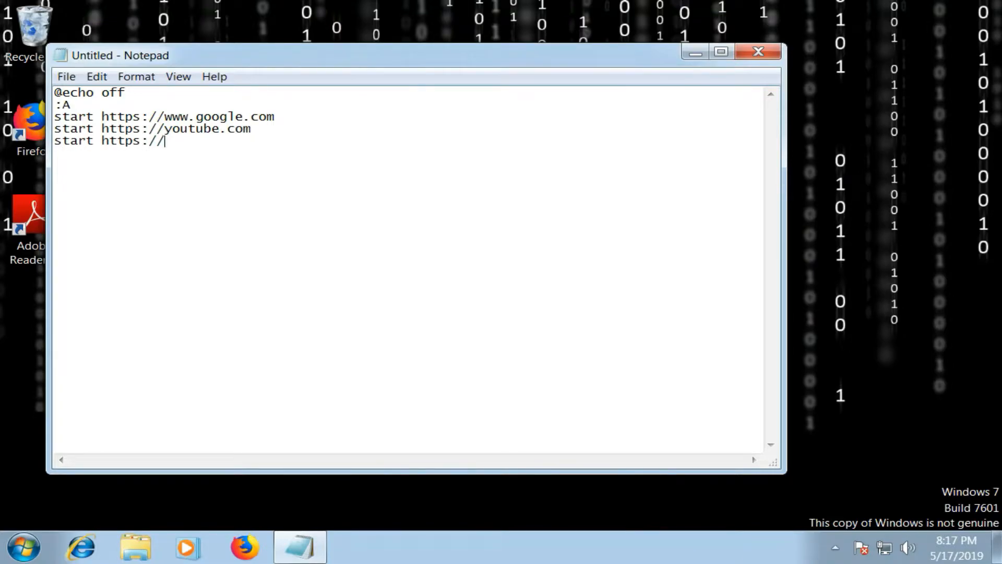
text(www.)
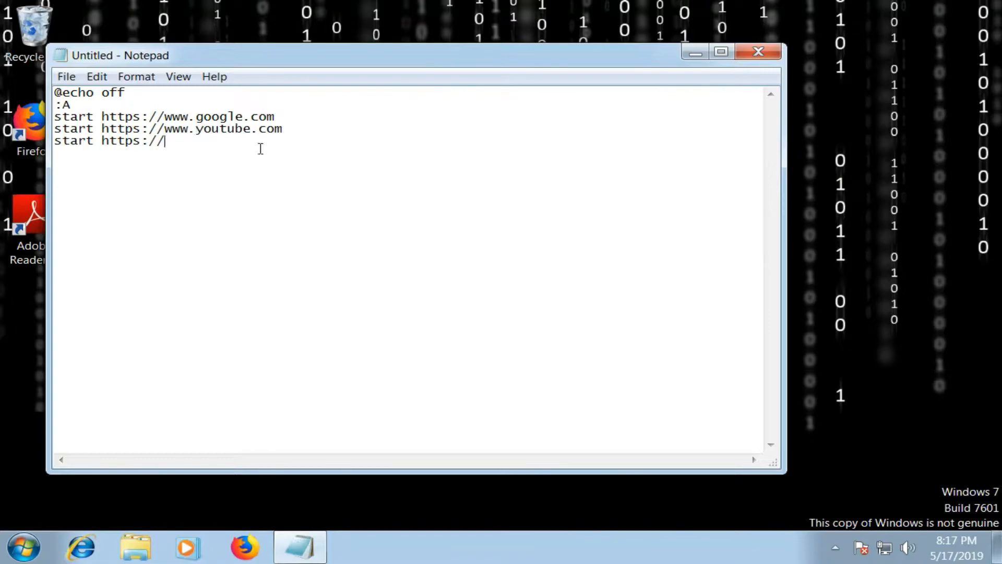
text(www.yahoo.com)
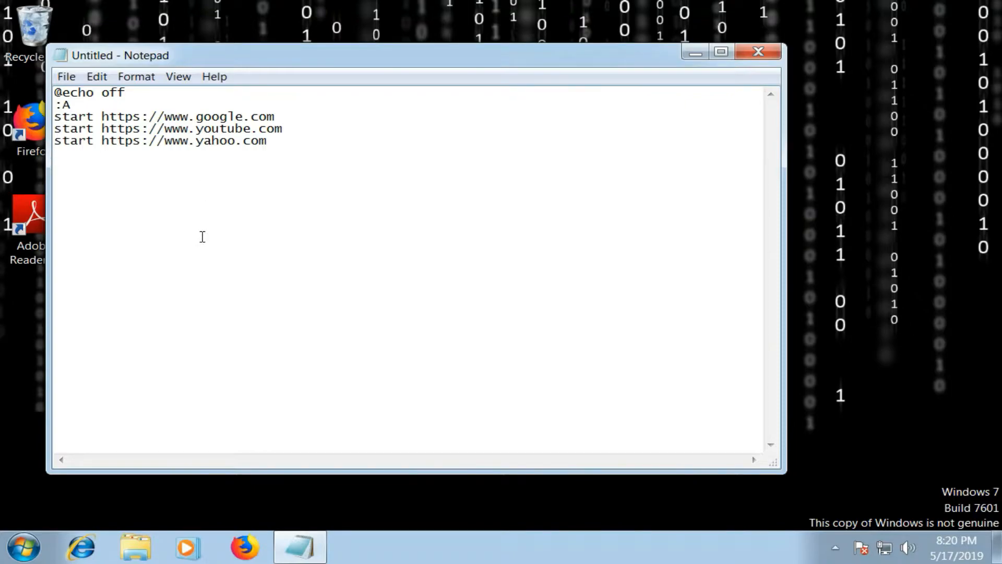
- Add the delay line 'ping localhost -n 5 >null' after the Yahoo line
text(ping)
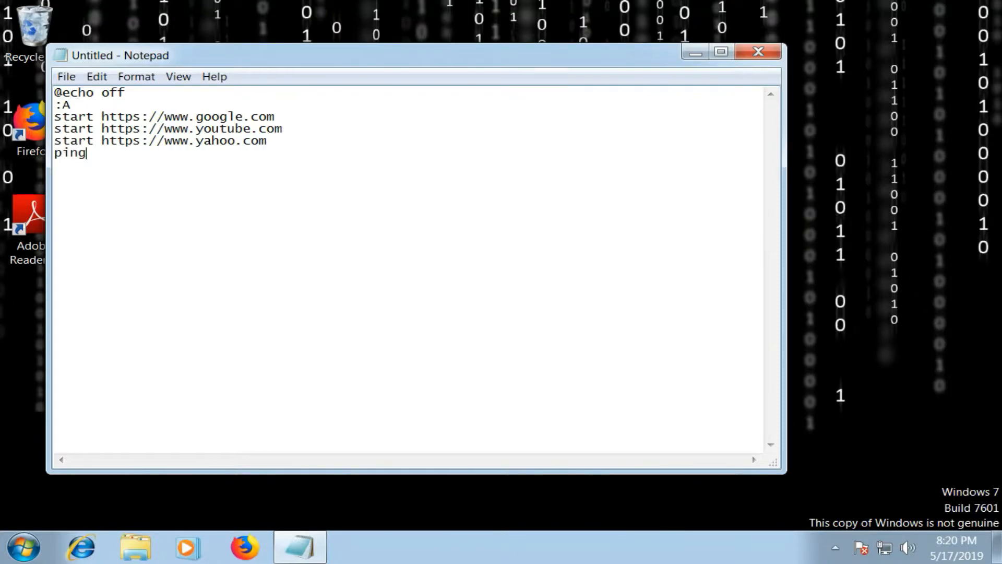
text(loca)
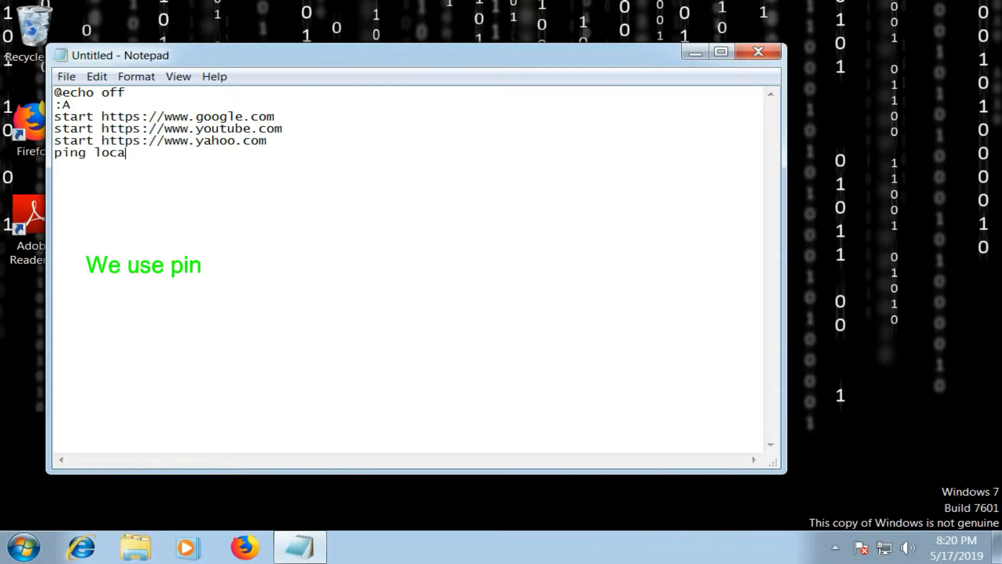
text(host -)
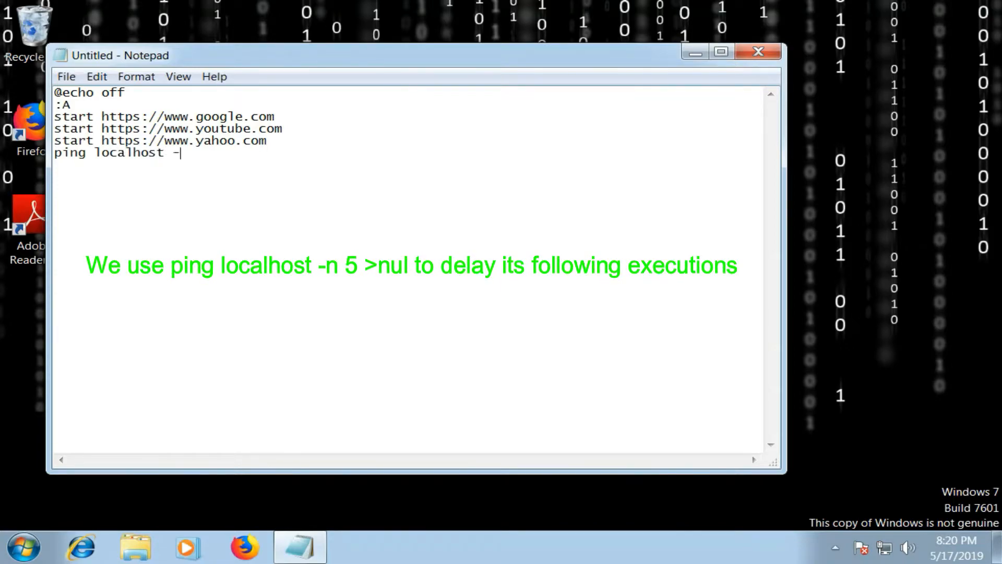
text(n)
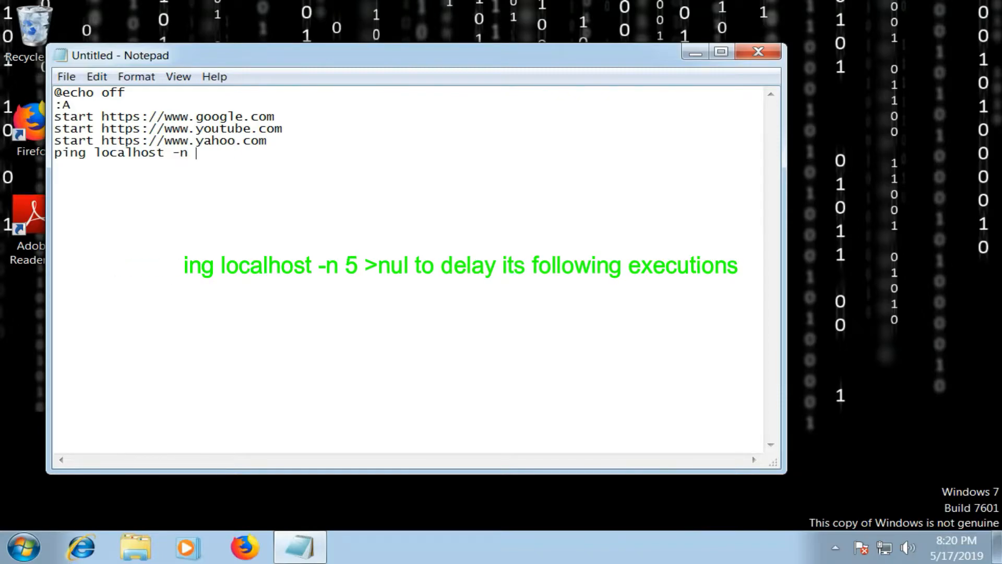
text(5)
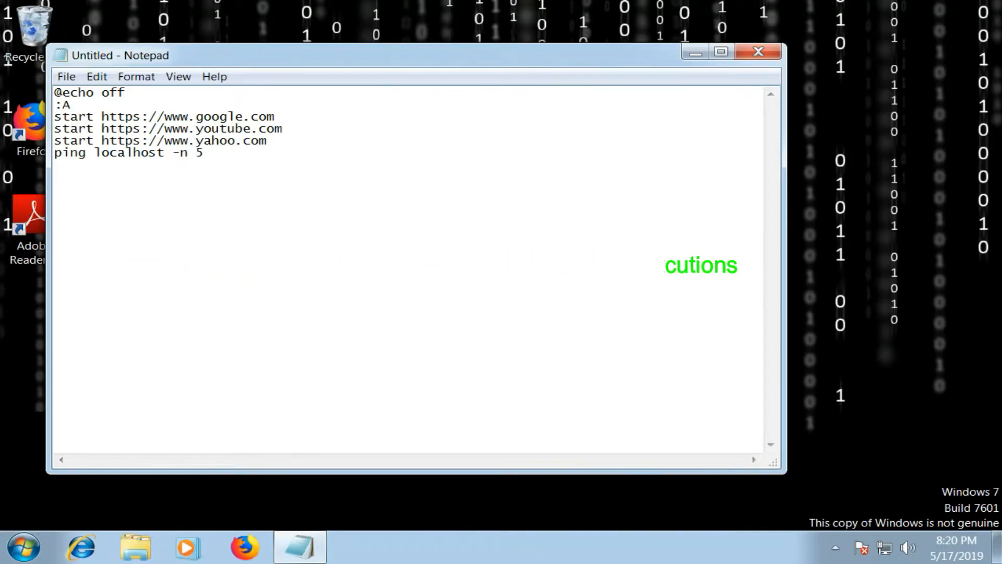
text(>nu)
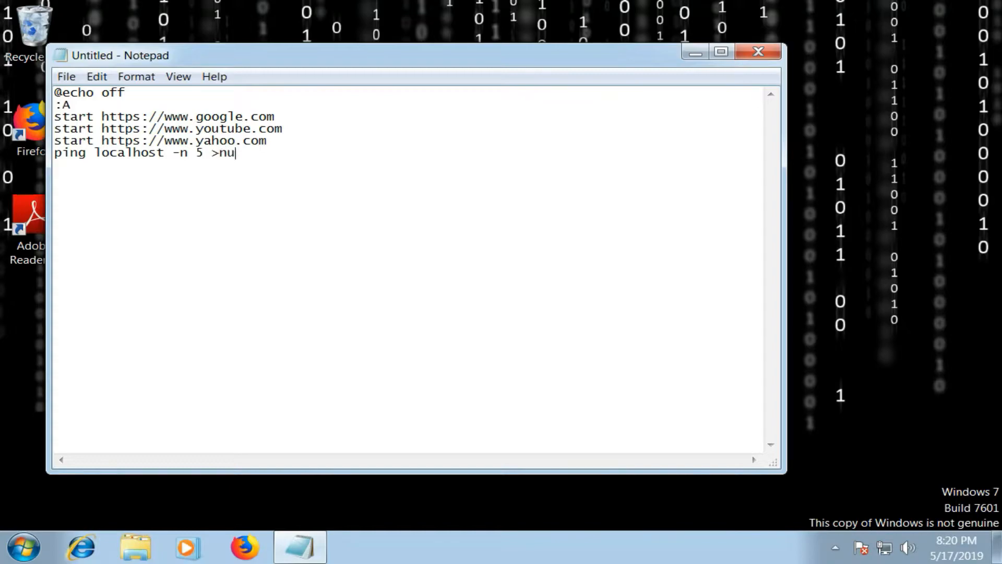
text(ll)
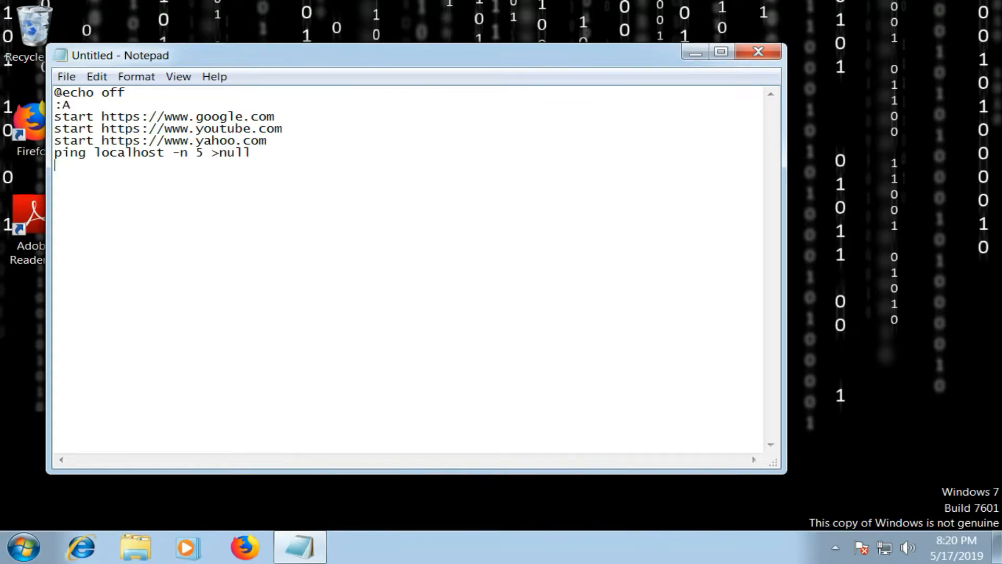
- Add the line 'start virus.bat' so the script relaunches itself
text(star)
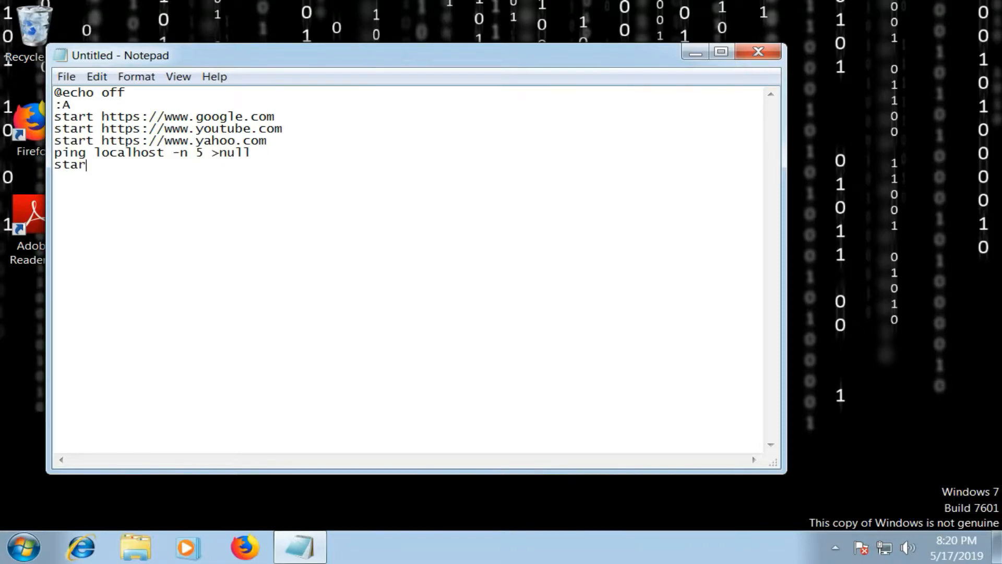
text(t)
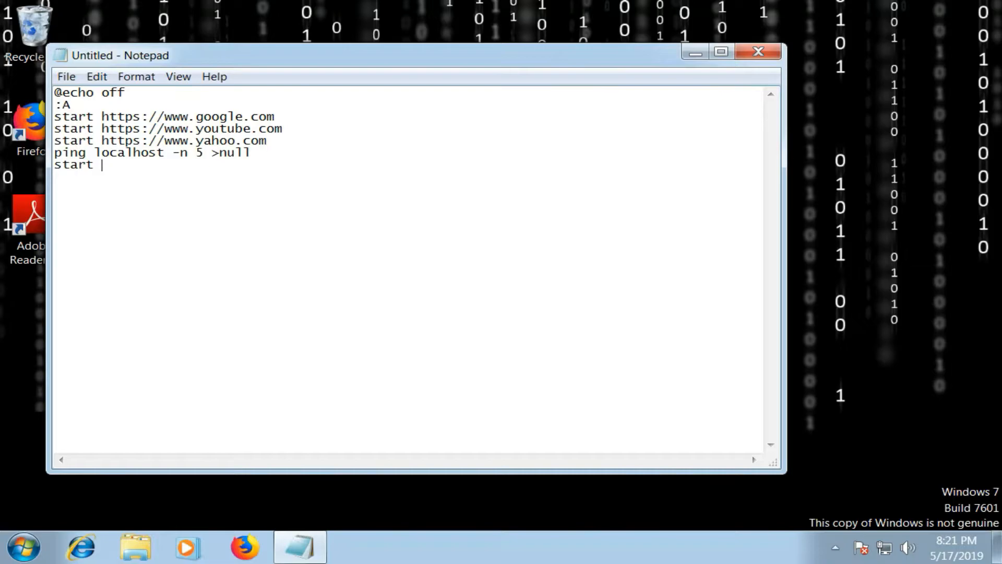
text(vi)
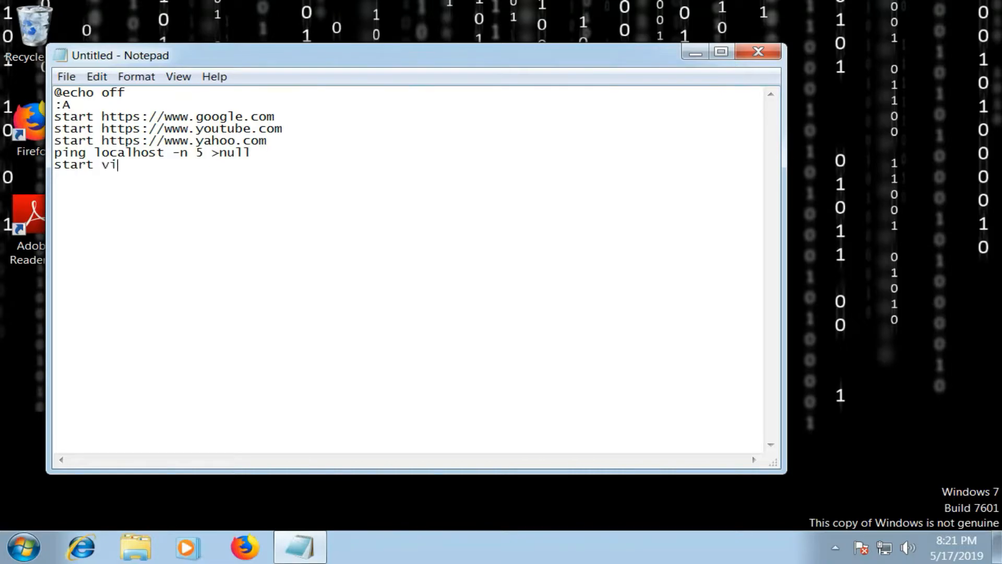
text(rus)
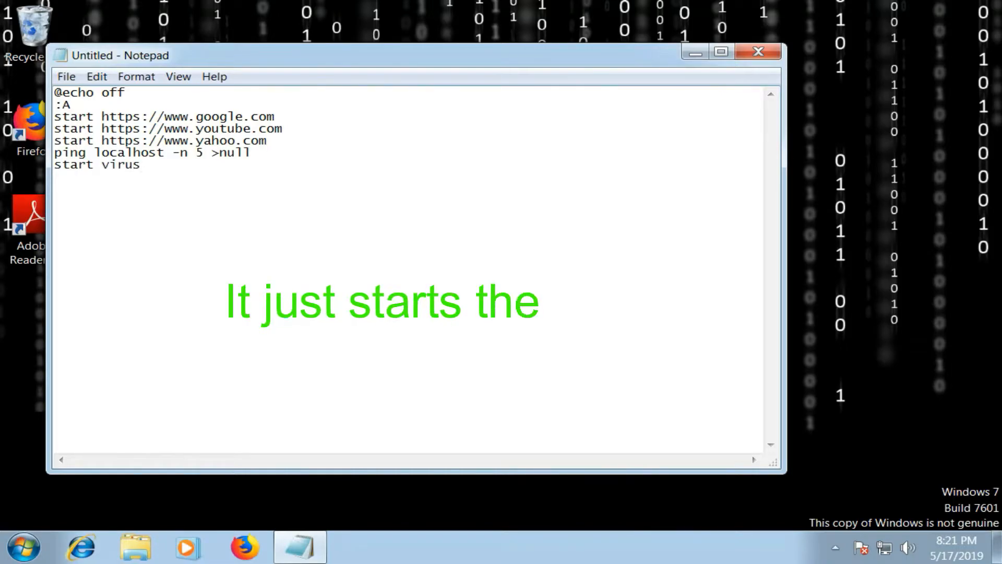
text(.ba)
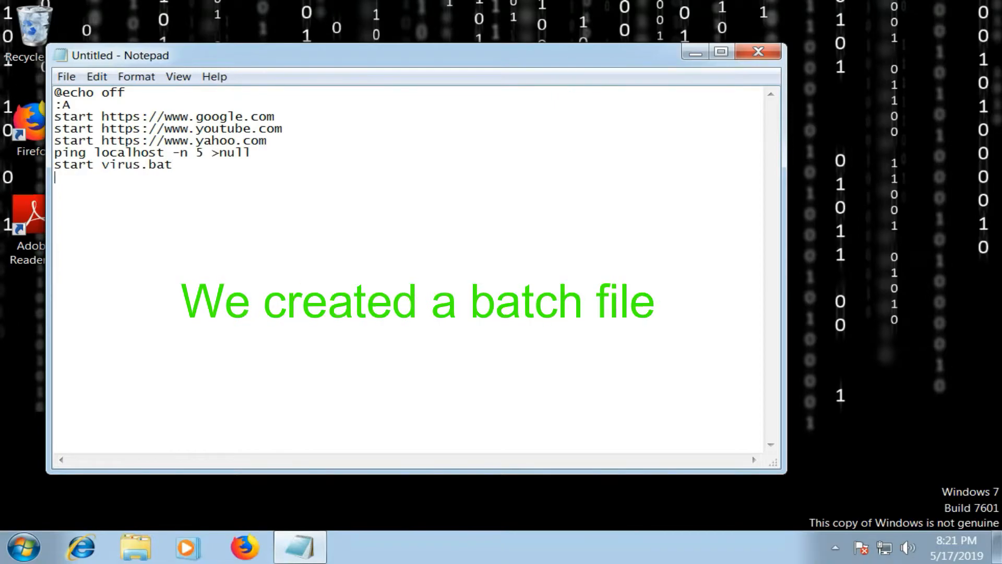
text(t)
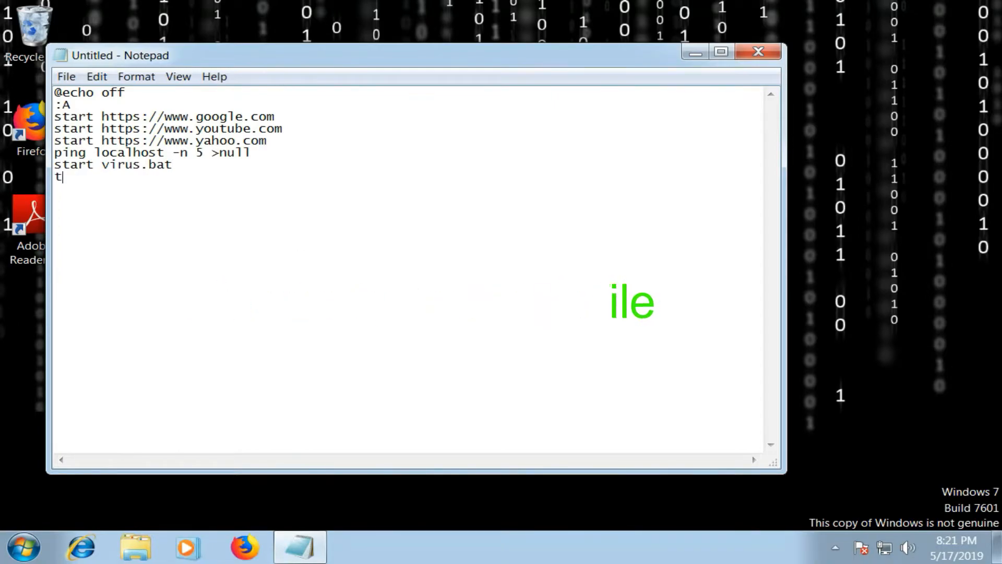
- Add the line 'timeout /t 500 >null' beneath it
text(imeout)
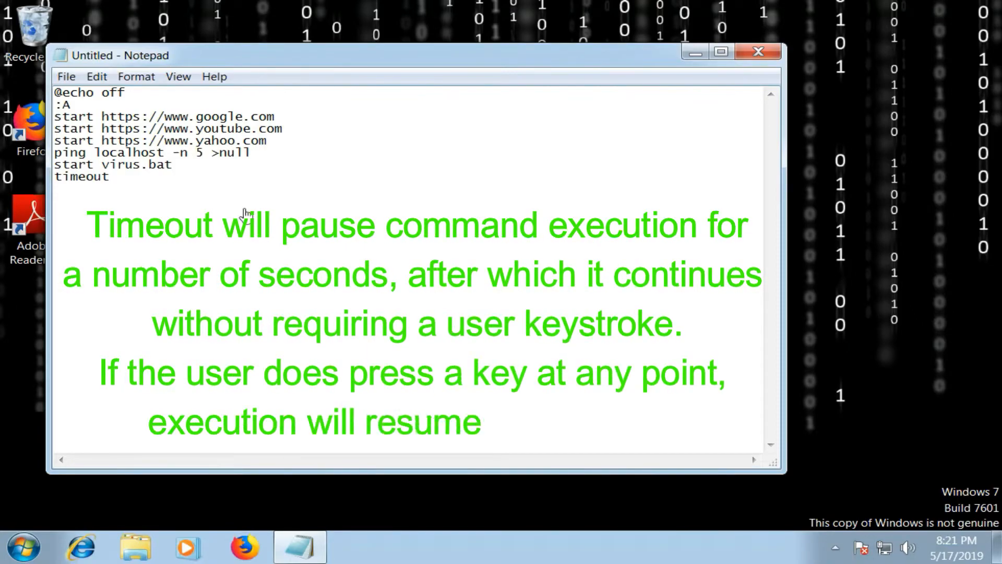
text(/)
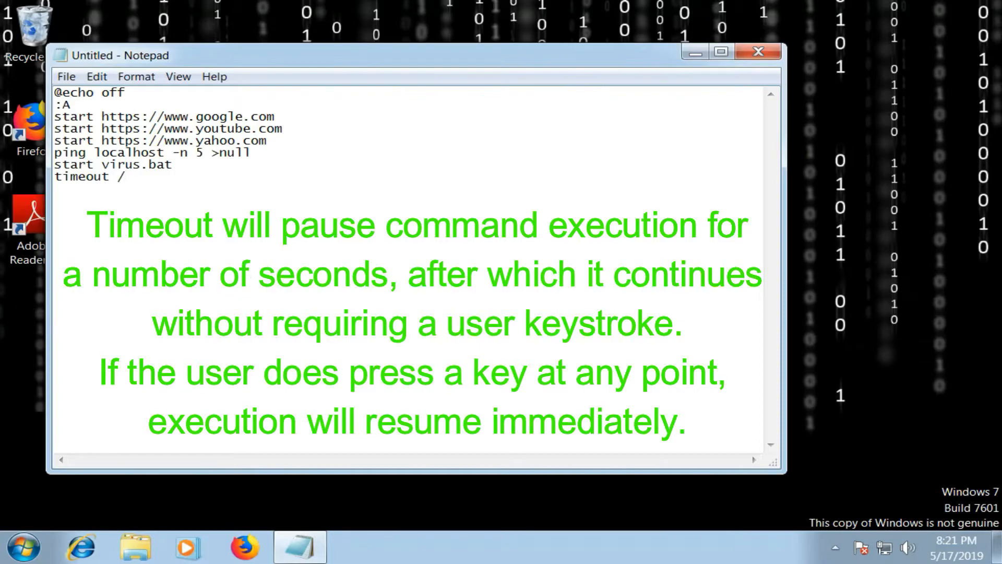
text(t)
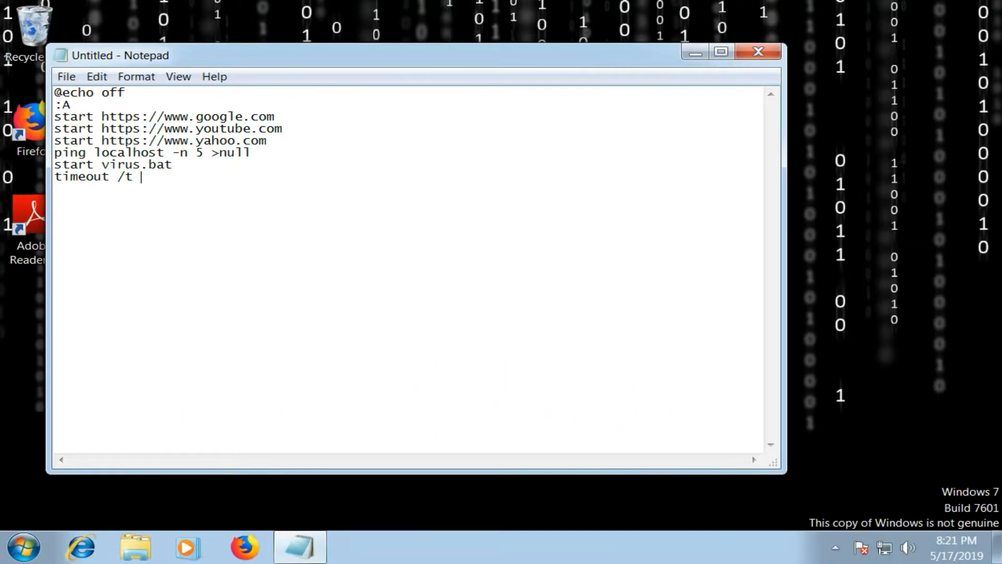
text(500)
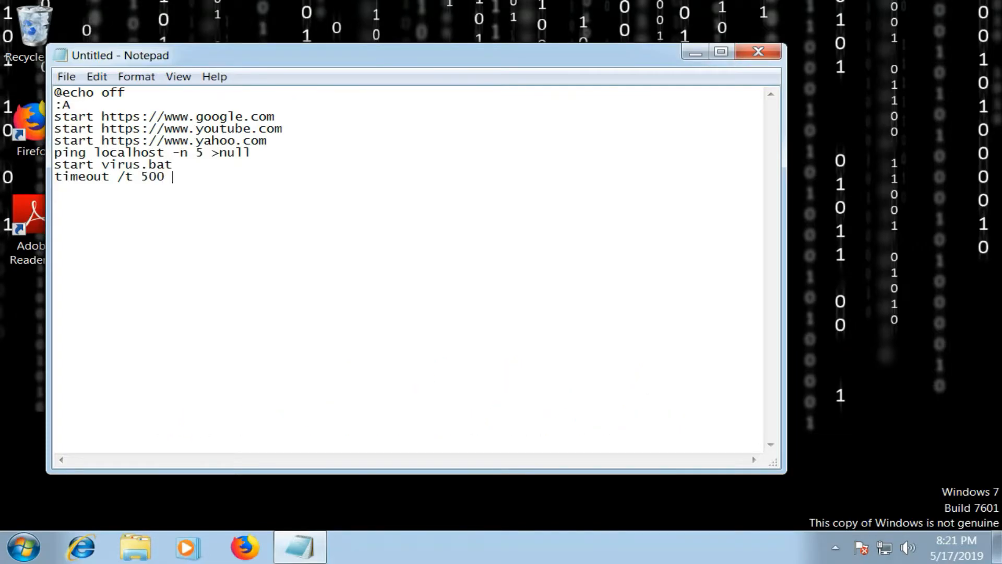
text(>null)
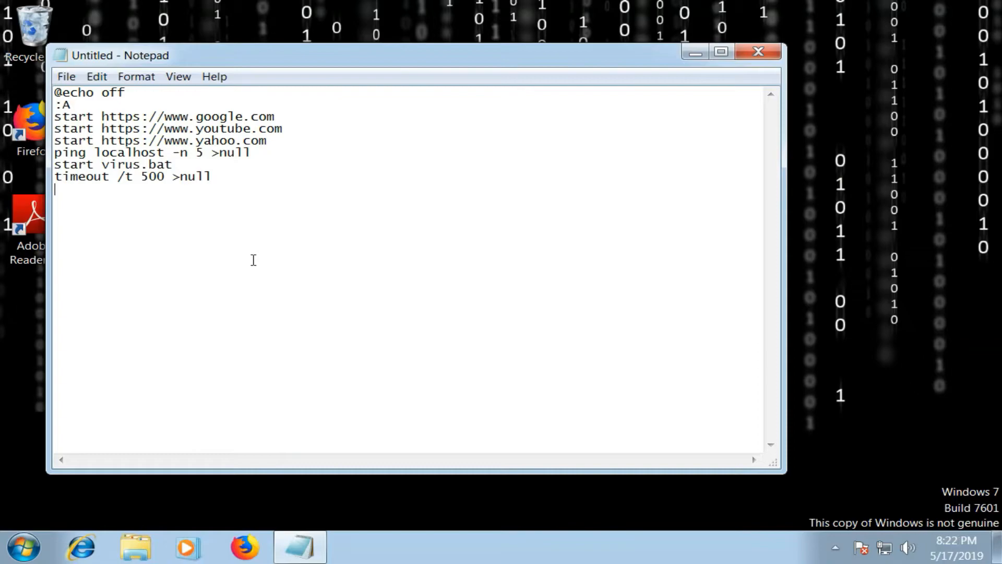
- Add 'taskkil /f /im virus.bat >null' and begin the following 'goto' line
text(taskkil)
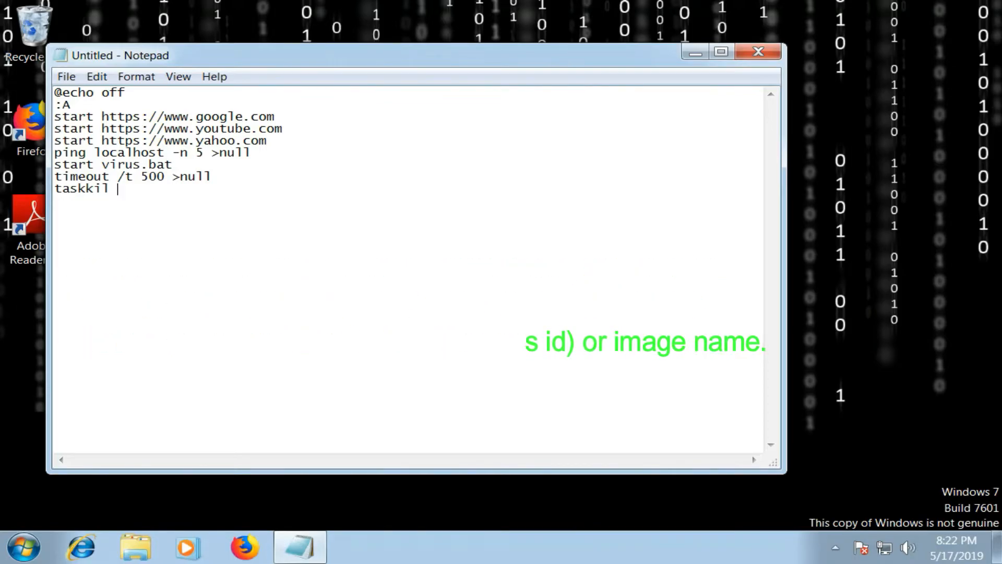
text(/f)
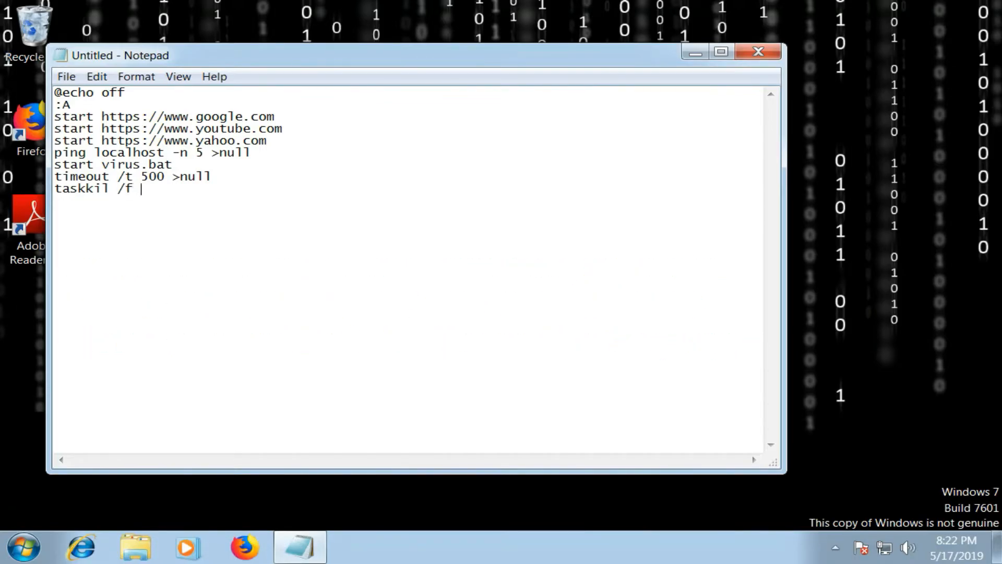
text(/im)
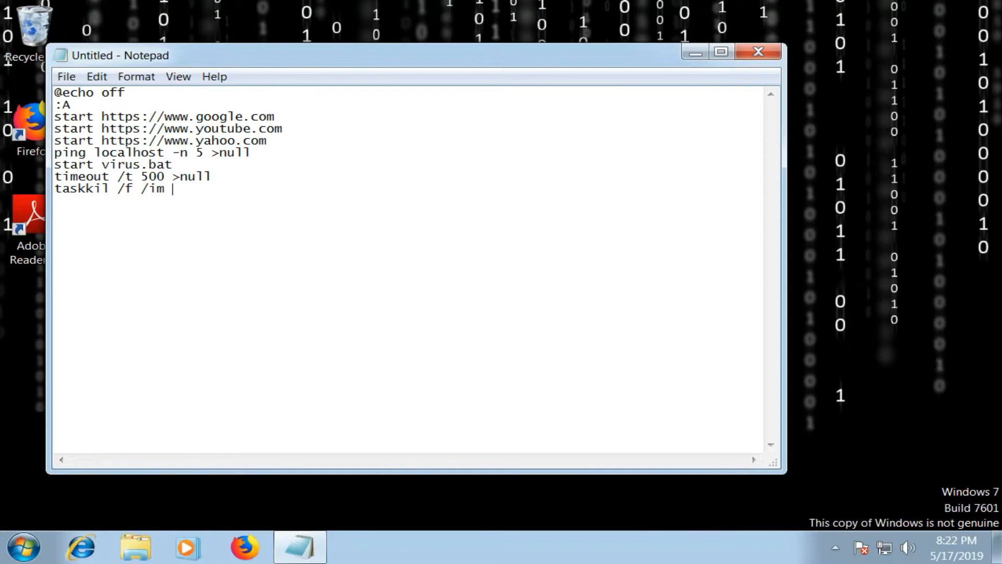
text(viru)
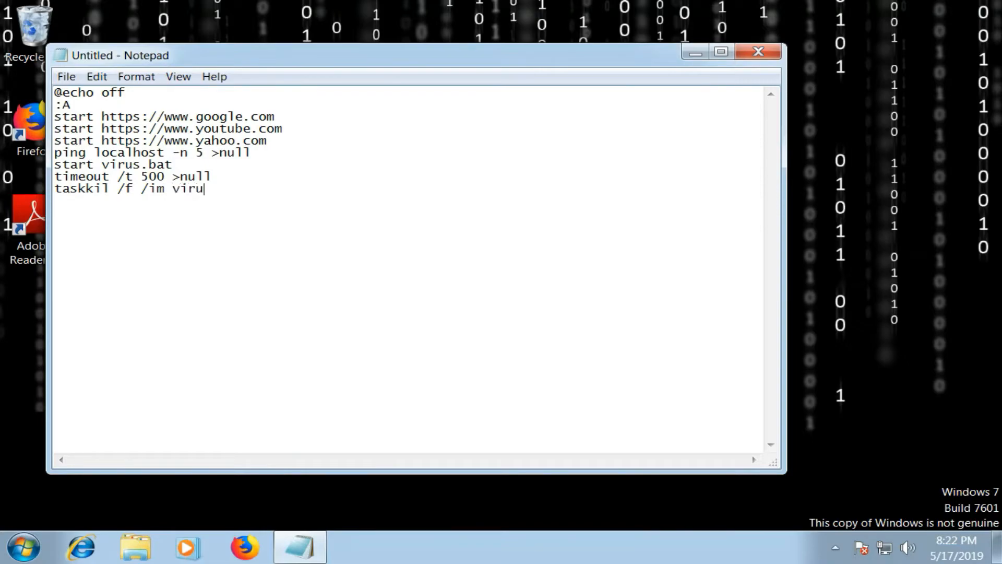
text(s.bat)
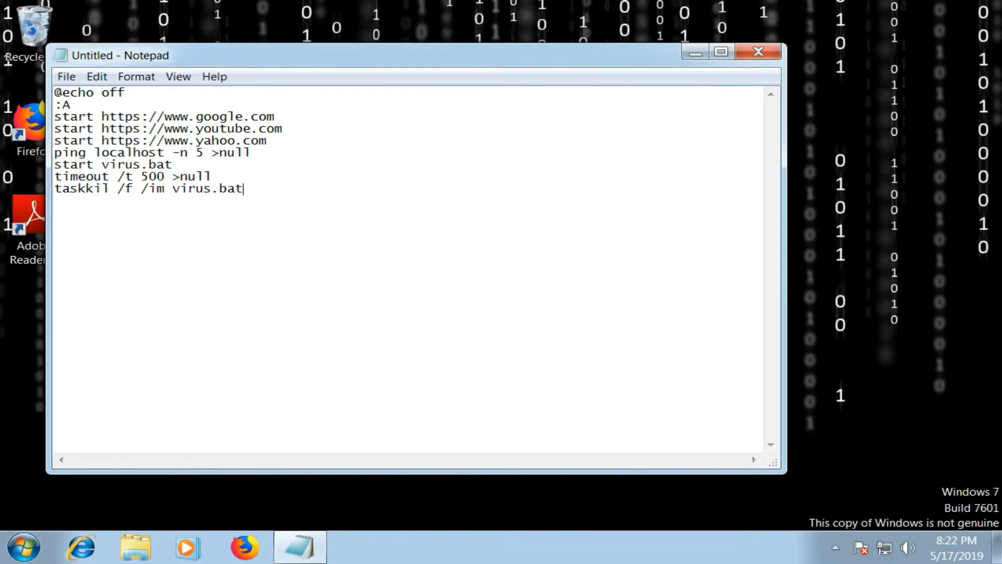
text(>)
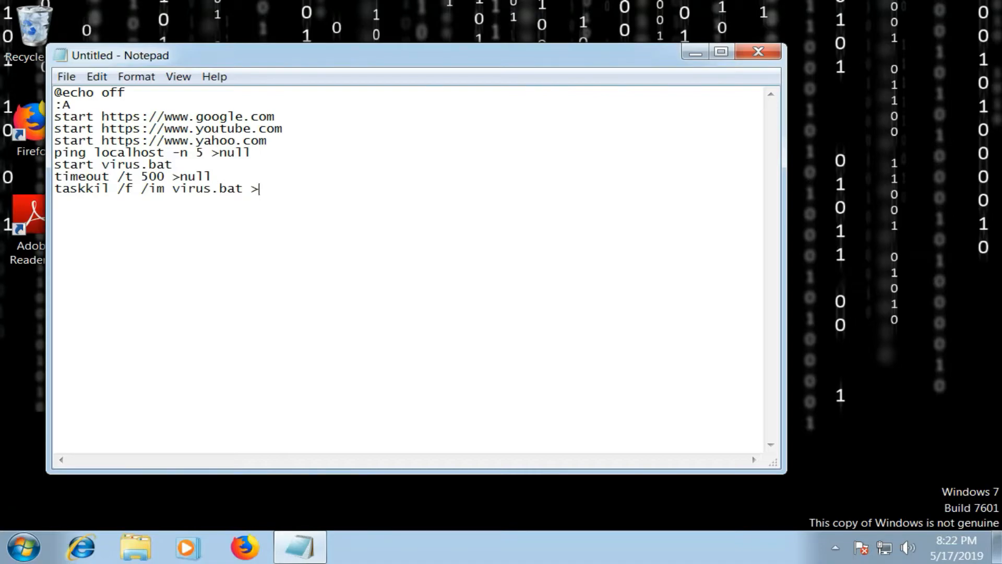
text(null)
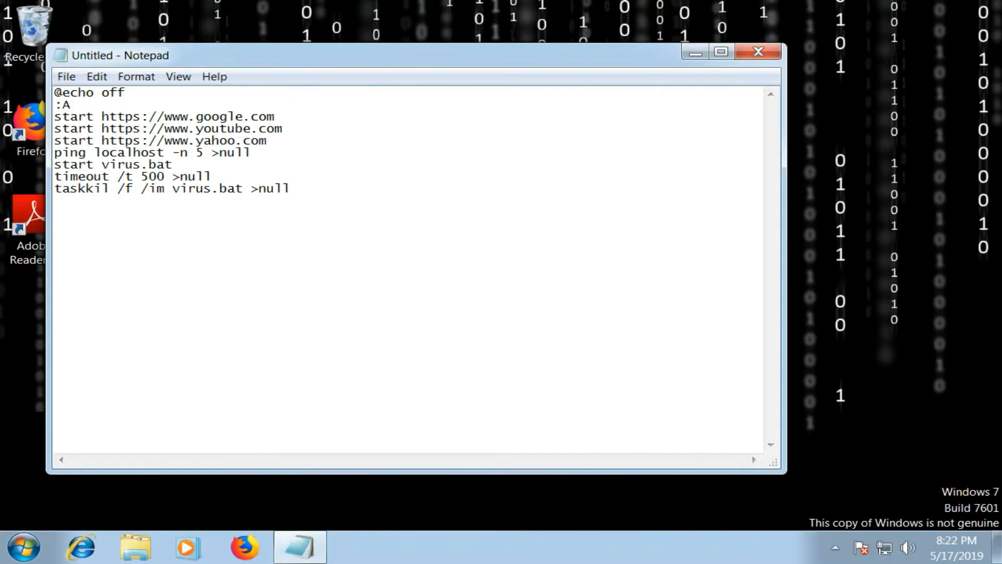
text(goto)
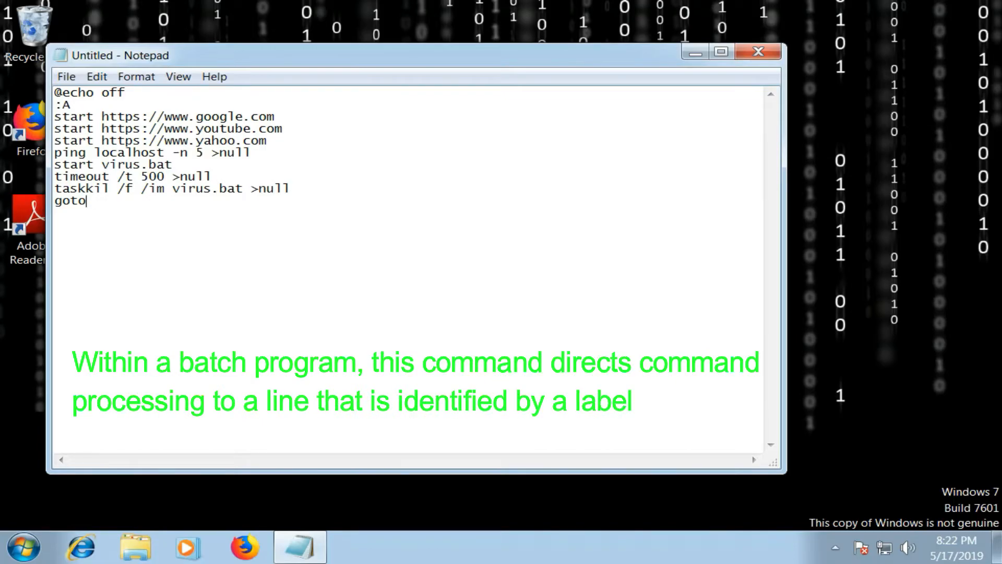
- Finish the script with 'goto :A' looping back to the A label
text(:)
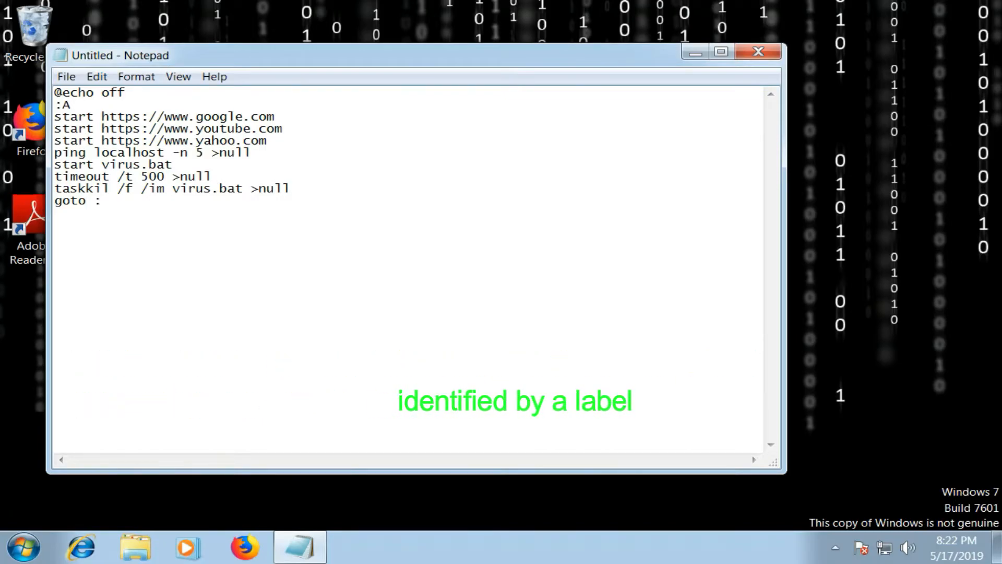
text(A)
text(vi)
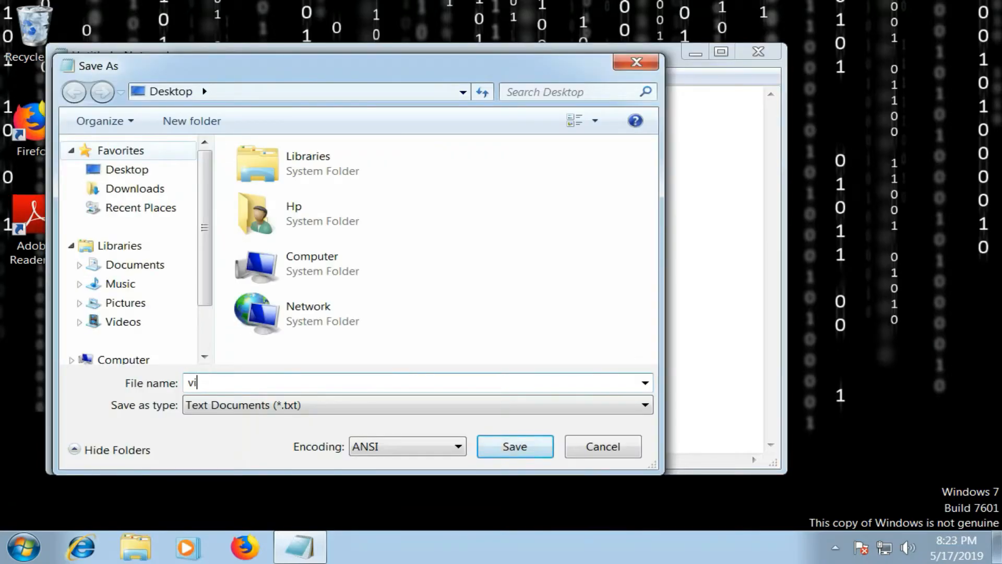
- Save the script on the Desktop as virus.bat
text(rus)
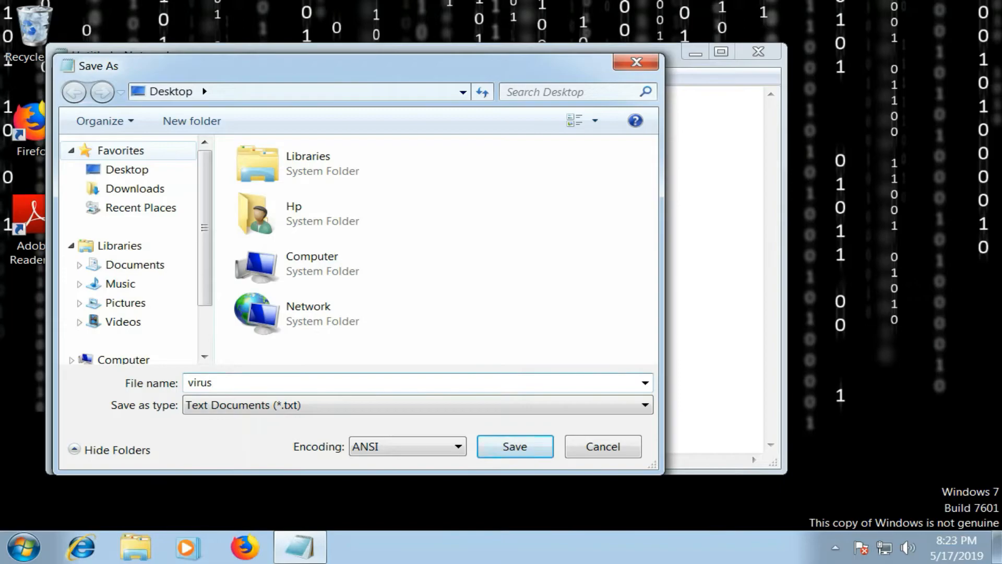
text(.ba)
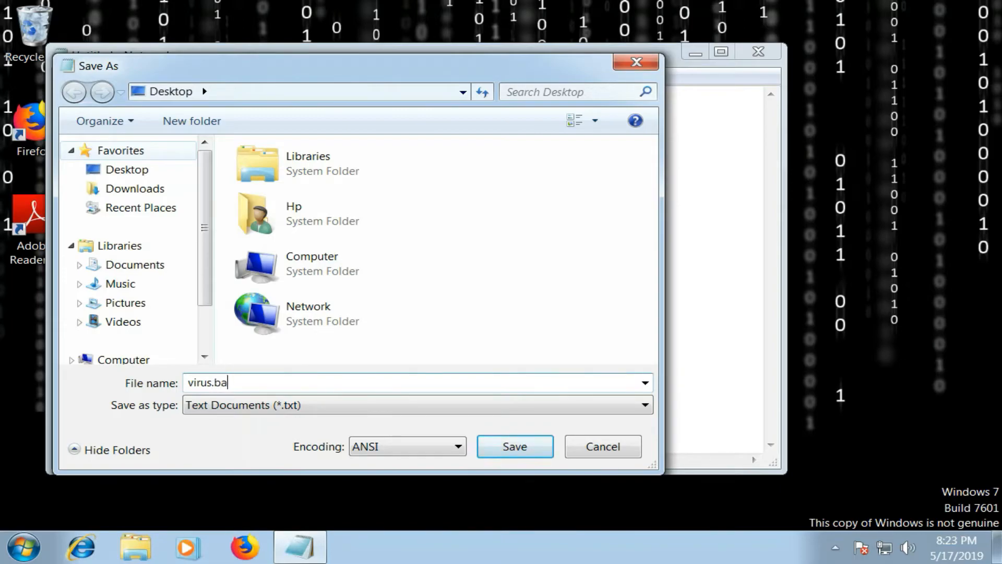
text(t)
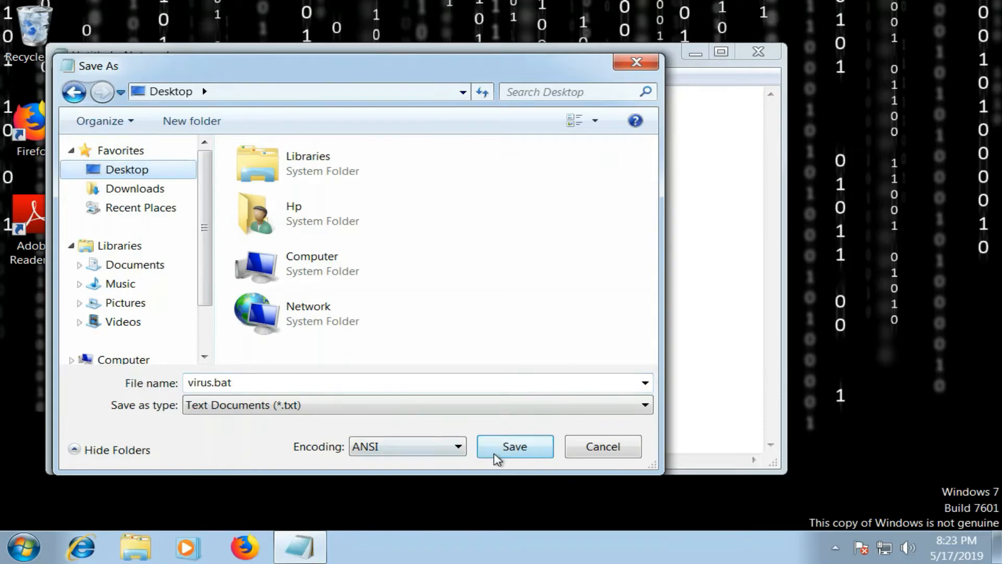
click(514, 446)
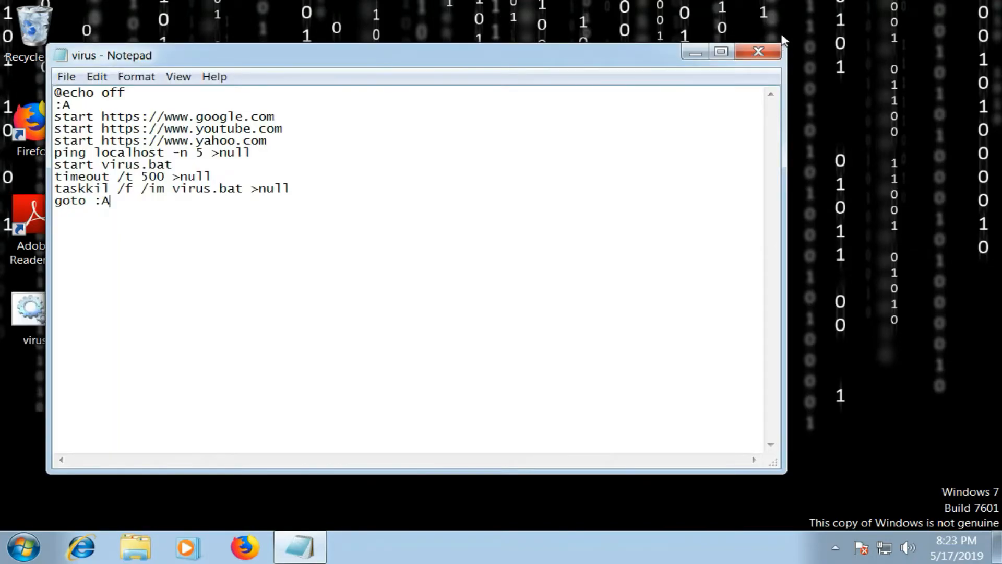
- Close Notepad, leaving the virus.bat icon on the desktop
click(758, 51)
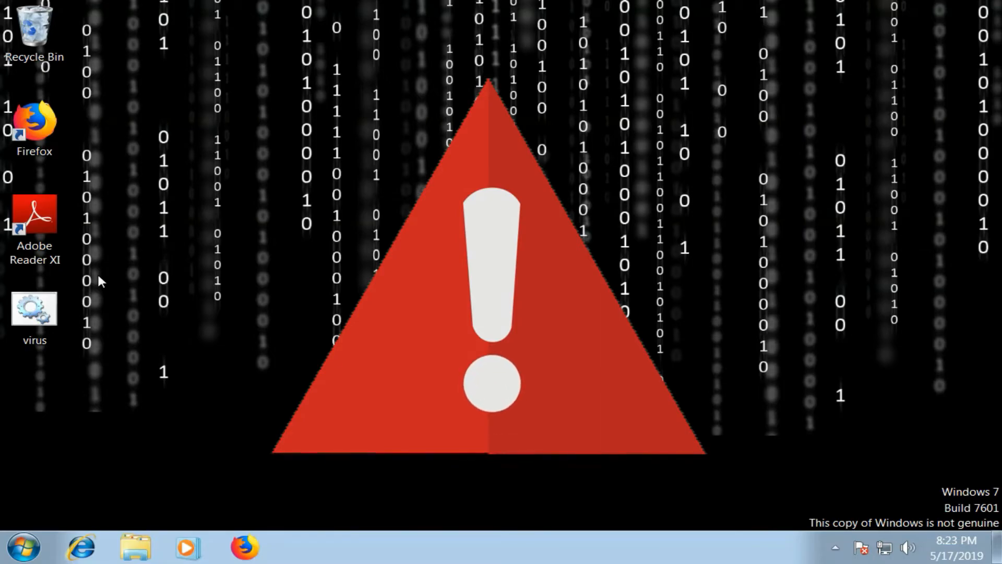
mouse_move(201, 323)
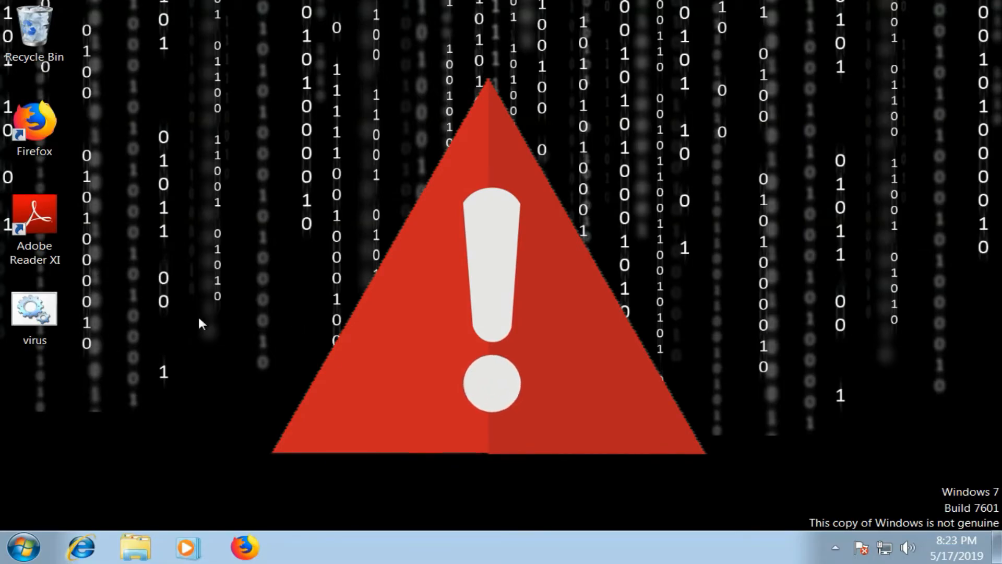
mouse_move(96, 294)
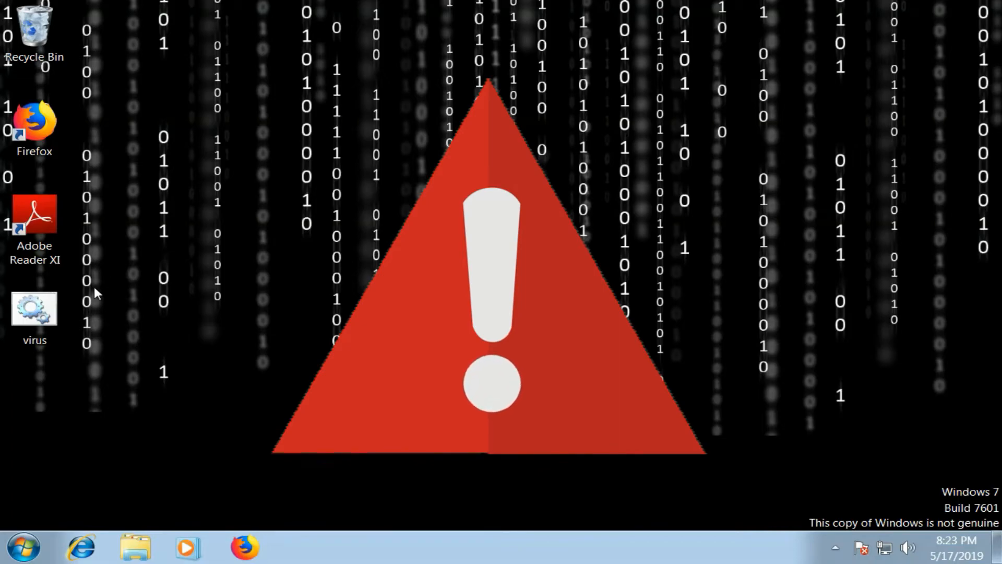
mouse_move(34, 310)
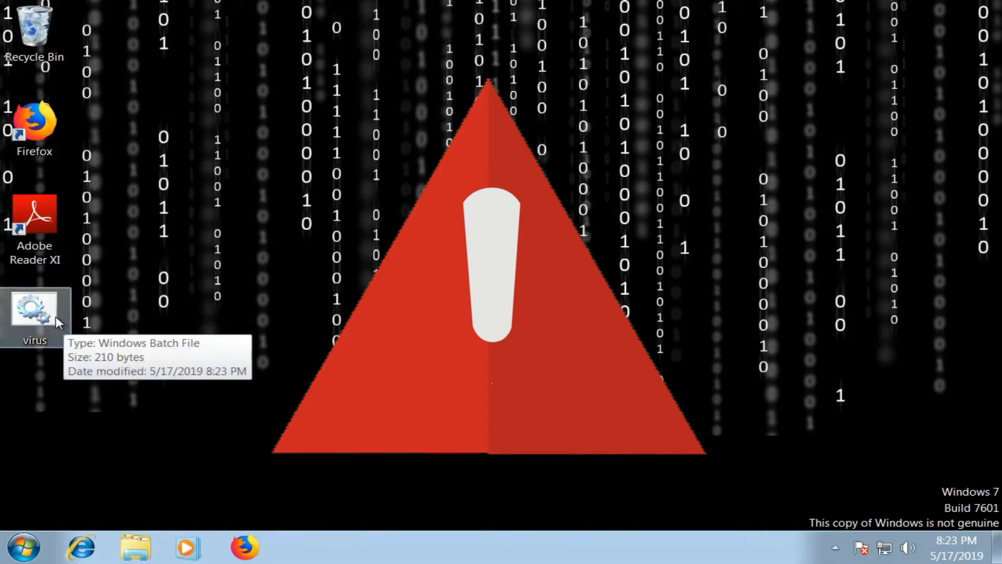
- Run virus.bat from the desktop, spawning a command window and Firefox loading youtube.com
double_click(34, 308)
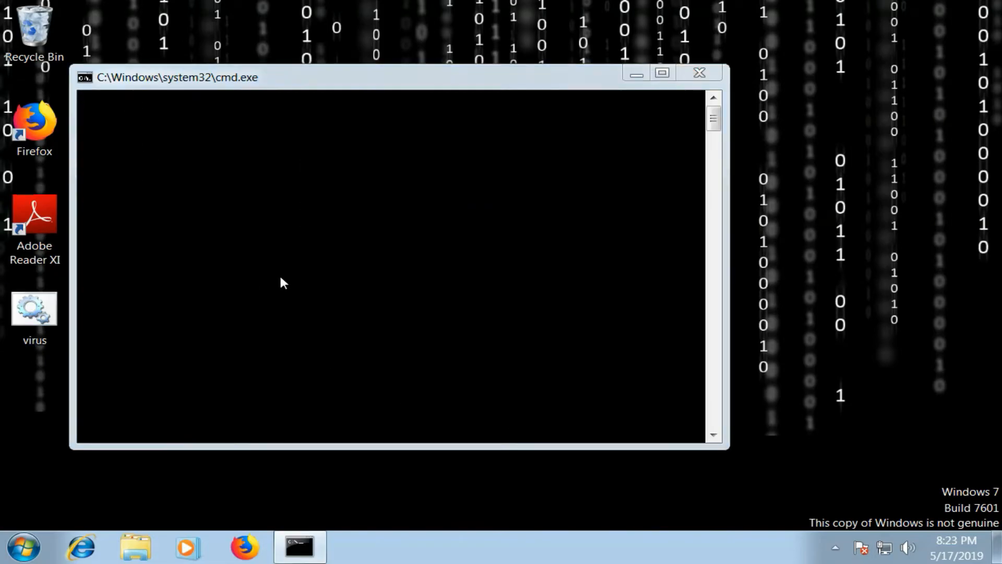
click(244, 546)
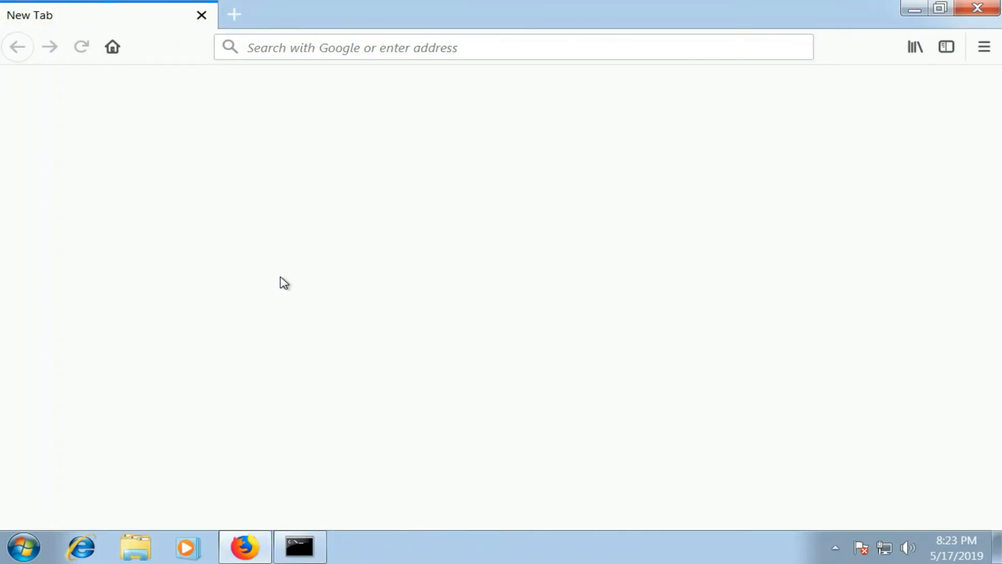
click(299, 547)
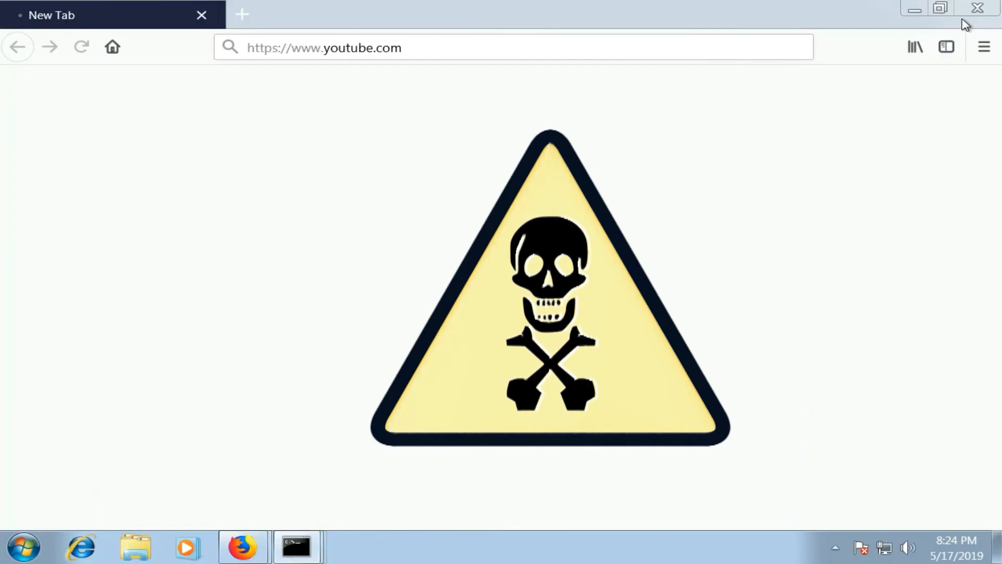
- Let virus.bat keep looping so more cmd windows stack over Firefox and its YouTube tab
click(294, 546)
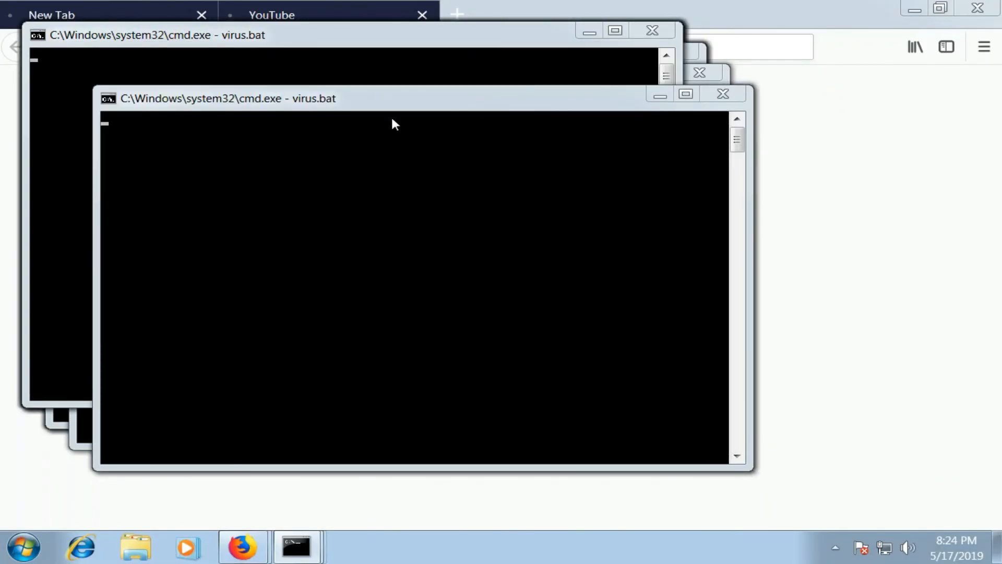
mouse_move(723, 94)
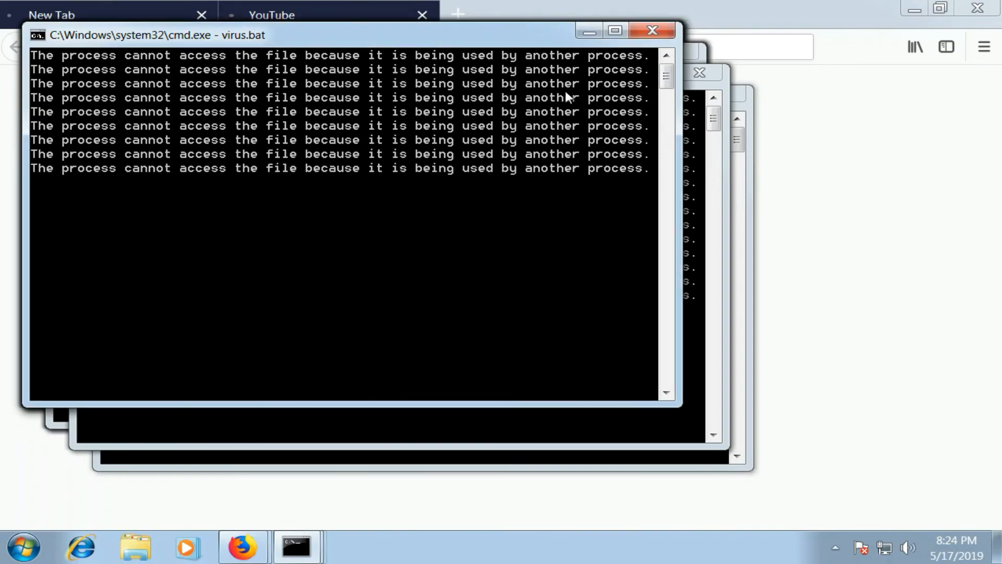
mouse_move(301, 25)
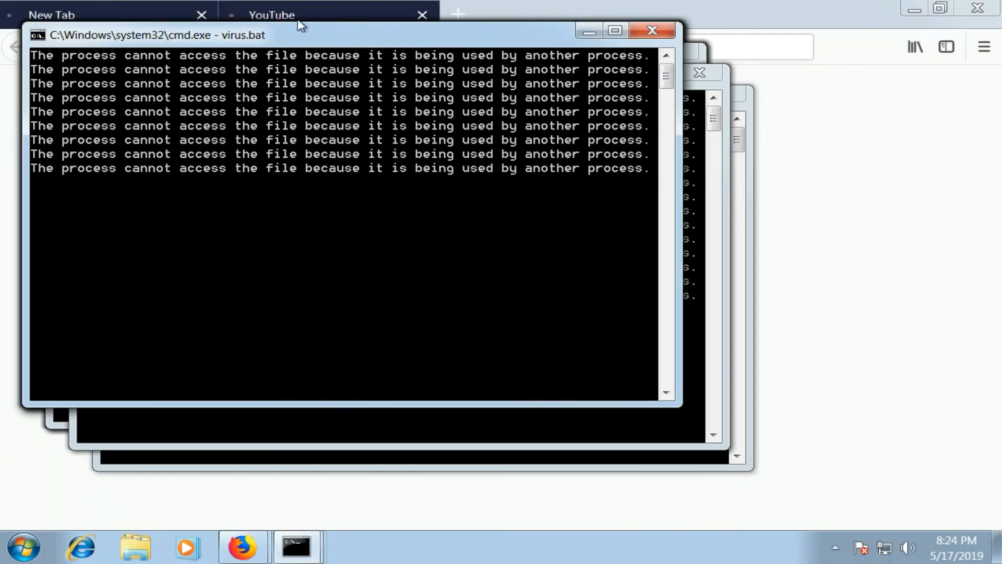